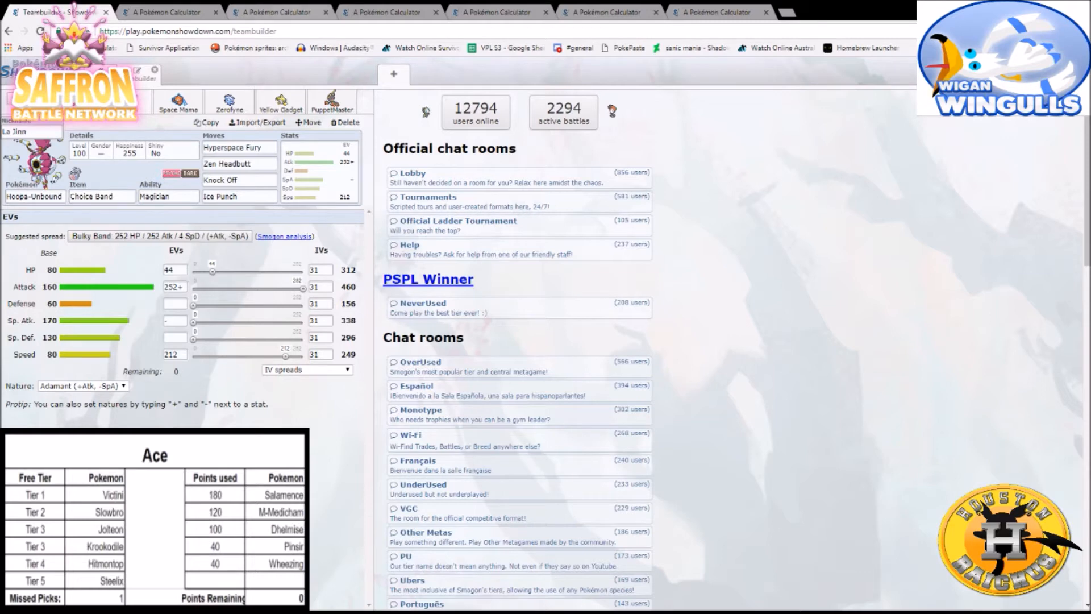
Switch to the calculator showing Choice Band Hoopa-Unbound against Krookodile.
{"action": "left_click", "coordinate": [383, 12]}
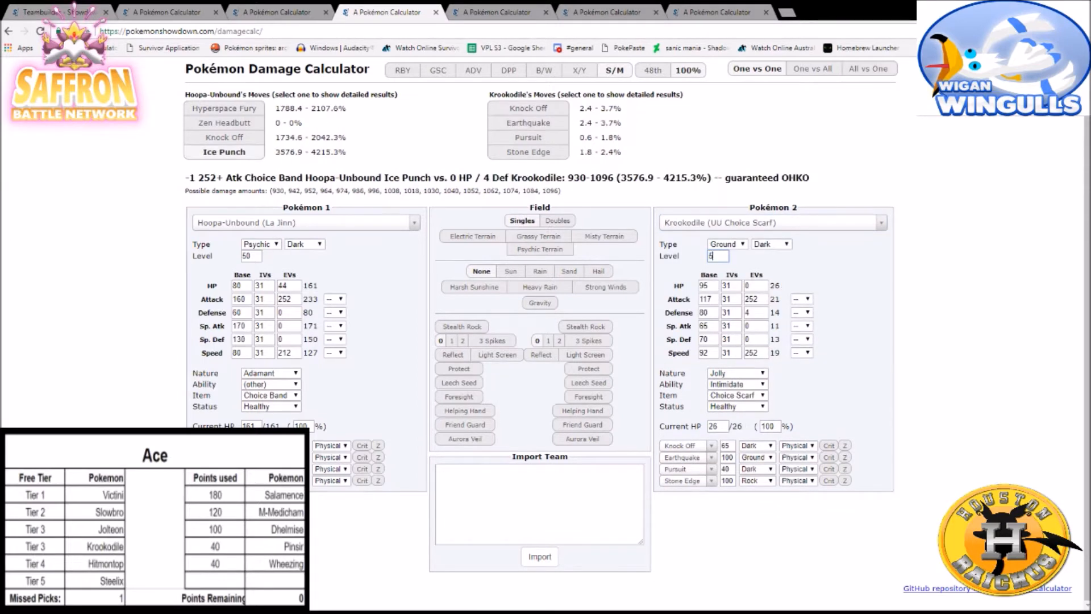
Make Krookodile level 50 with no held item and no Intimidate ability.
{"action": "type", "text": "50"}
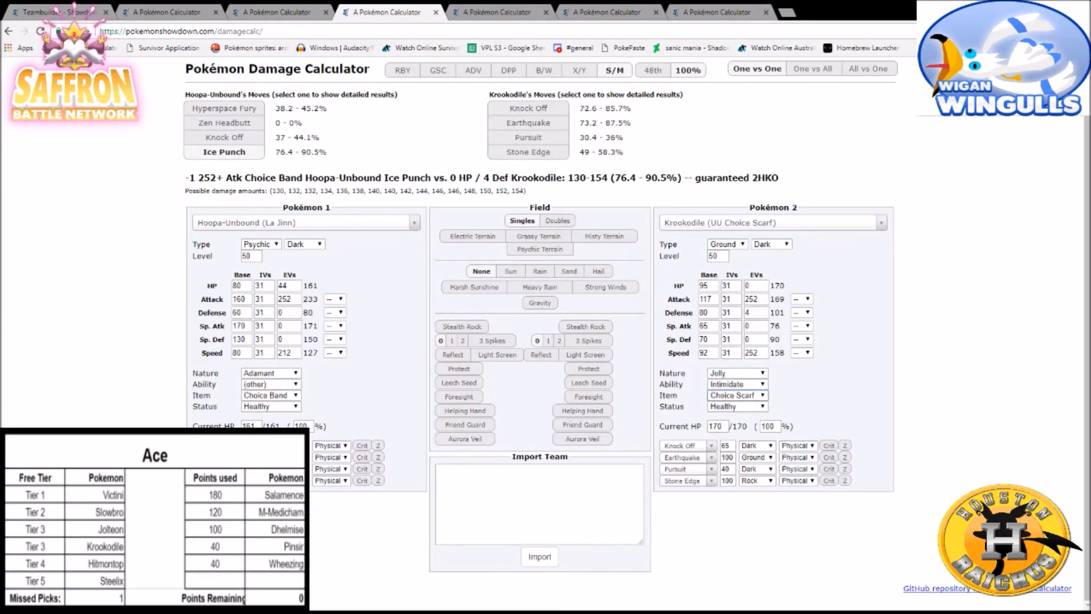
{"action": "left_click", "coordinate": [736, 395]}
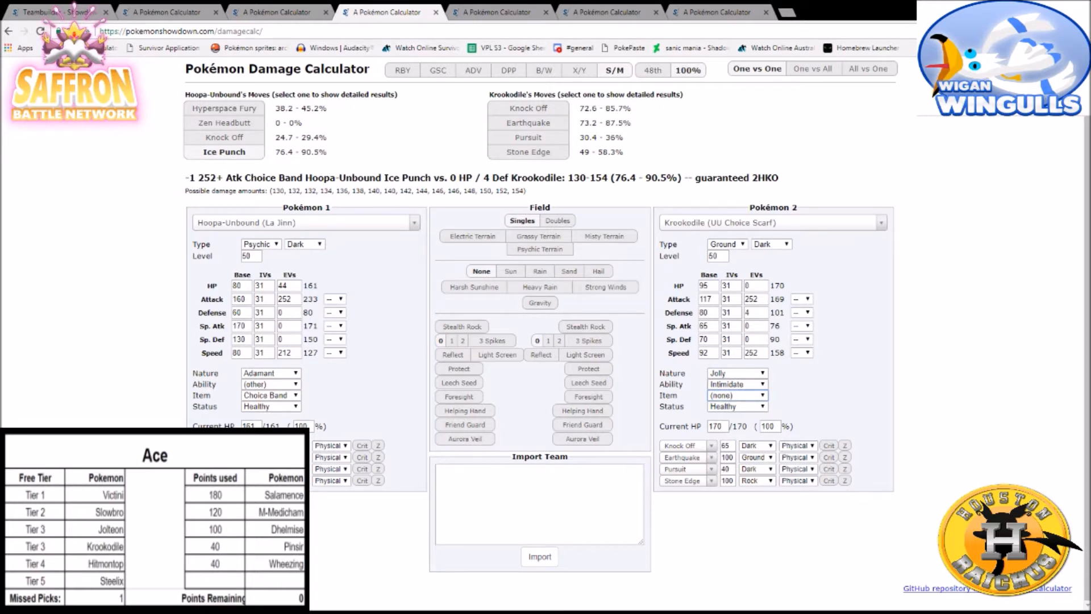
{"action": "left_click", "coordinate": [737, 384]}
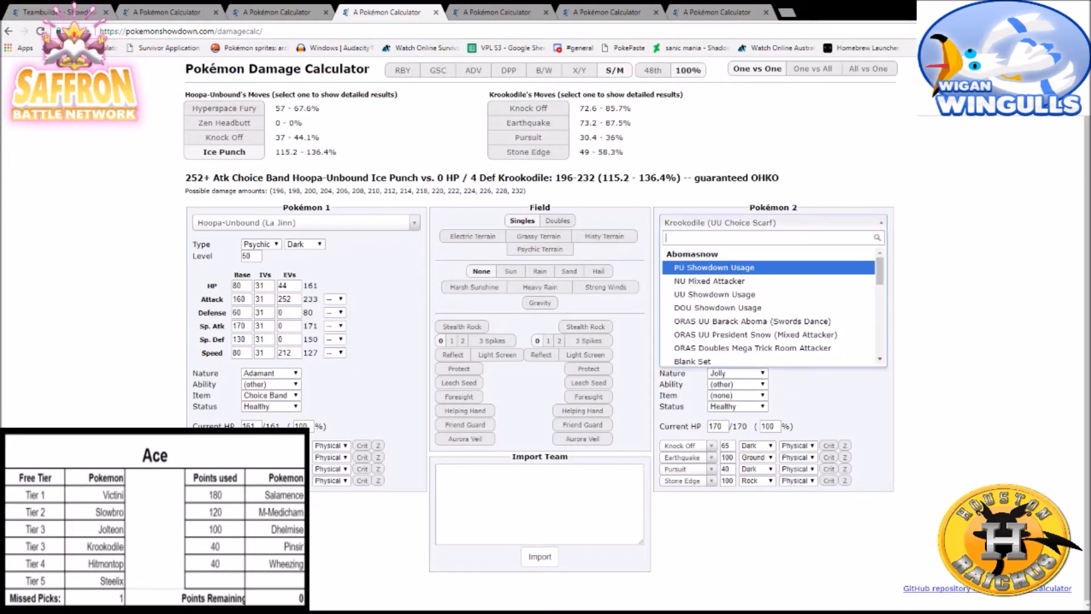
Load a level 50 RU Defensive Calm Mind Slowbro as Hoopa-Unbound's opponent.
{"action": "type", "text": "slow"}
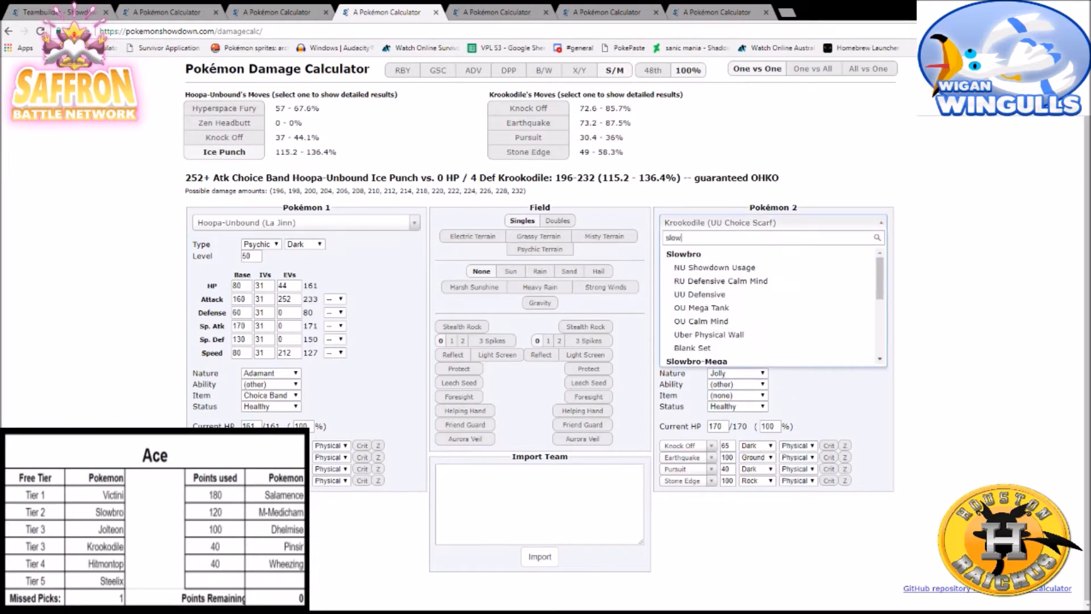
{"action": "left_click", "coordinate": [720, 281]}
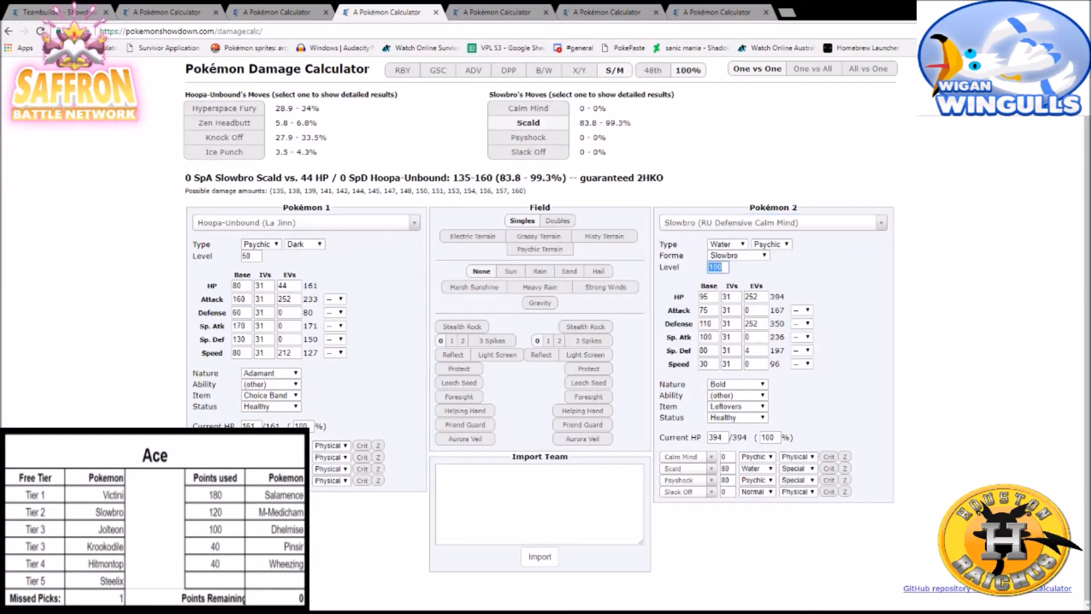
{"action": "type", "text": "50"}
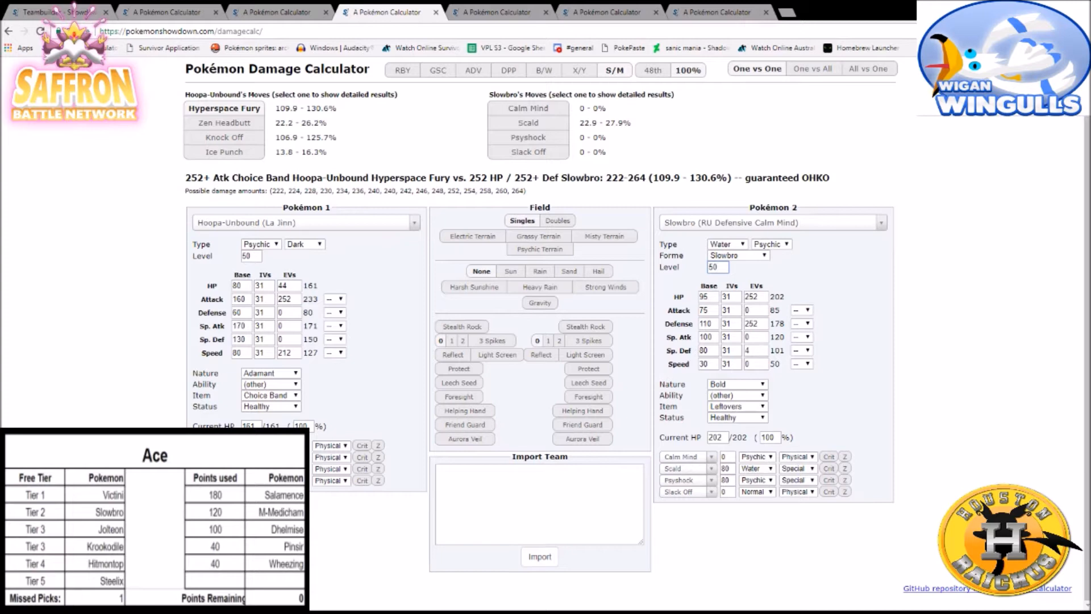
{"action": "left_click", "coordinate": [771, 222]}
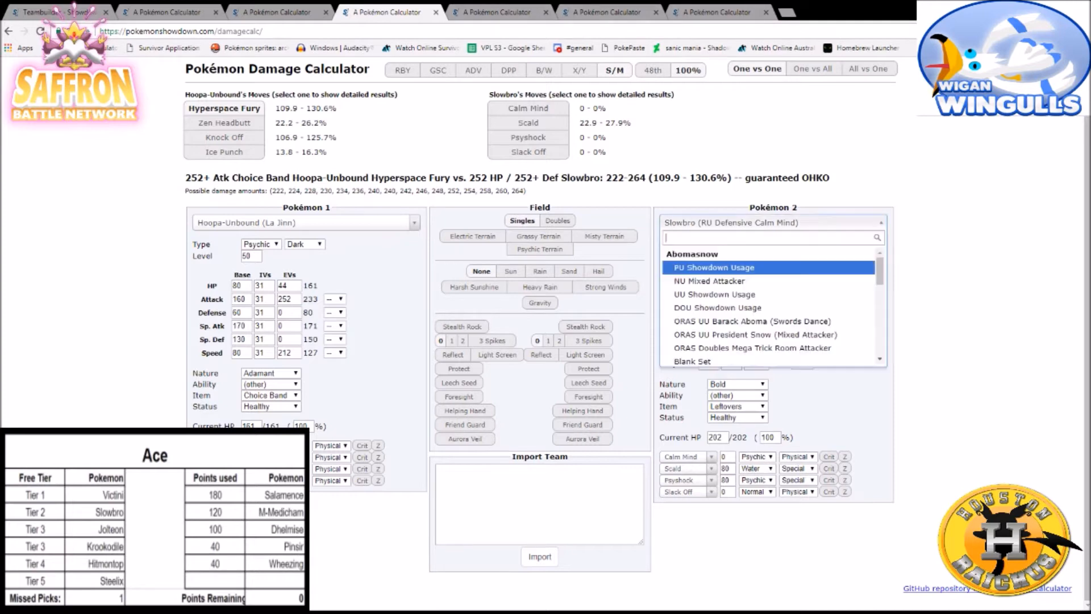
Swap the opponent to Uber Dragon Dance Salamence and view Hyperspace Fury's detailed damage.
{"action": "type", "text": "sala"}
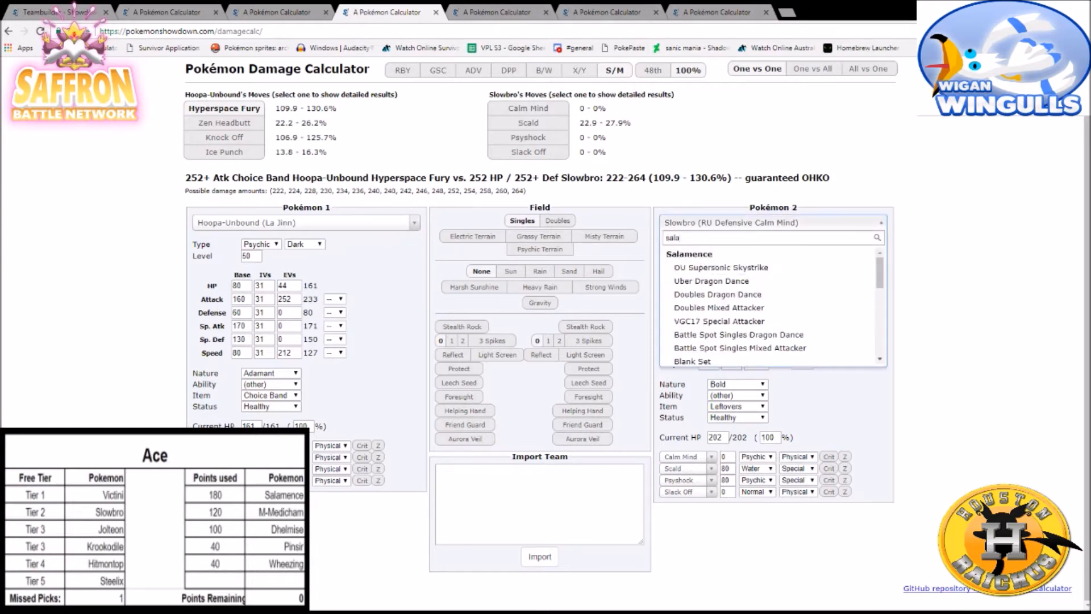
{"action": "left_click", "coordinate": [712, 280]}
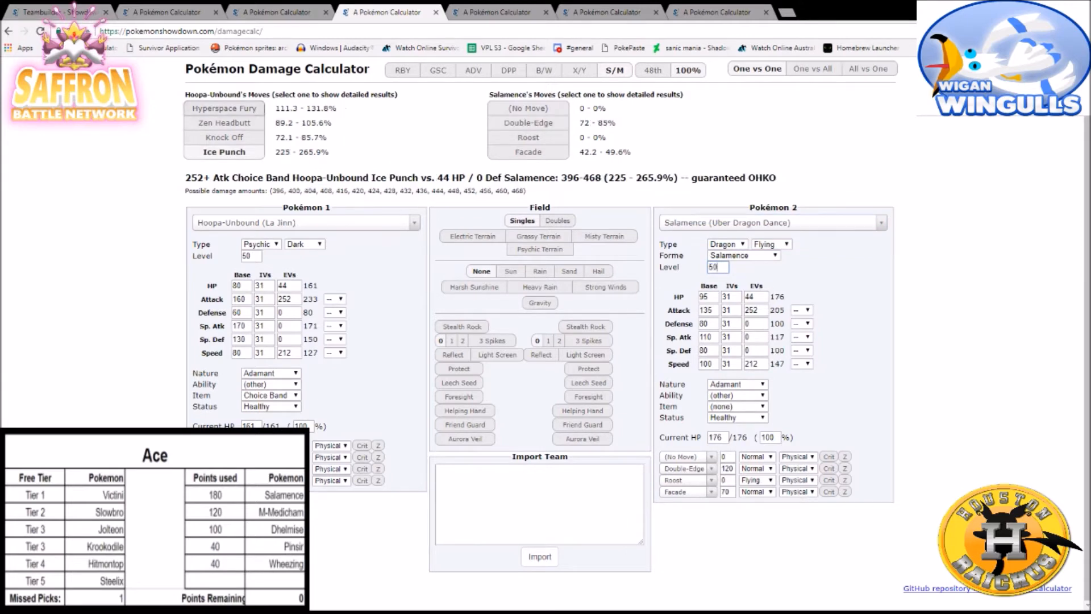
{"action": "left_click", "coordinate": [223, 108]}
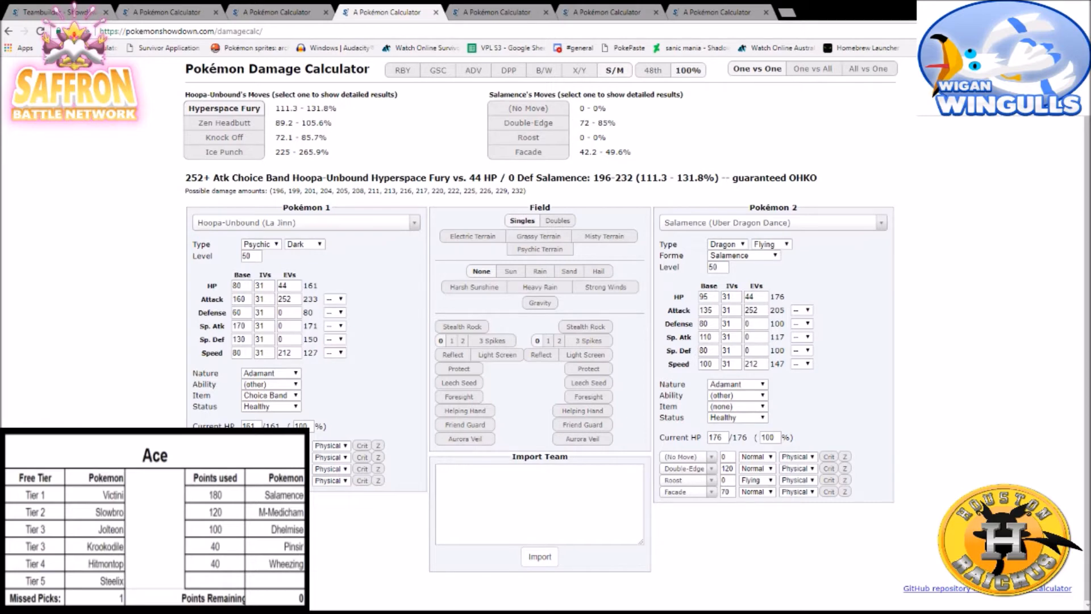
{"action": "mouse_move", "coordinate": [294, 326]}
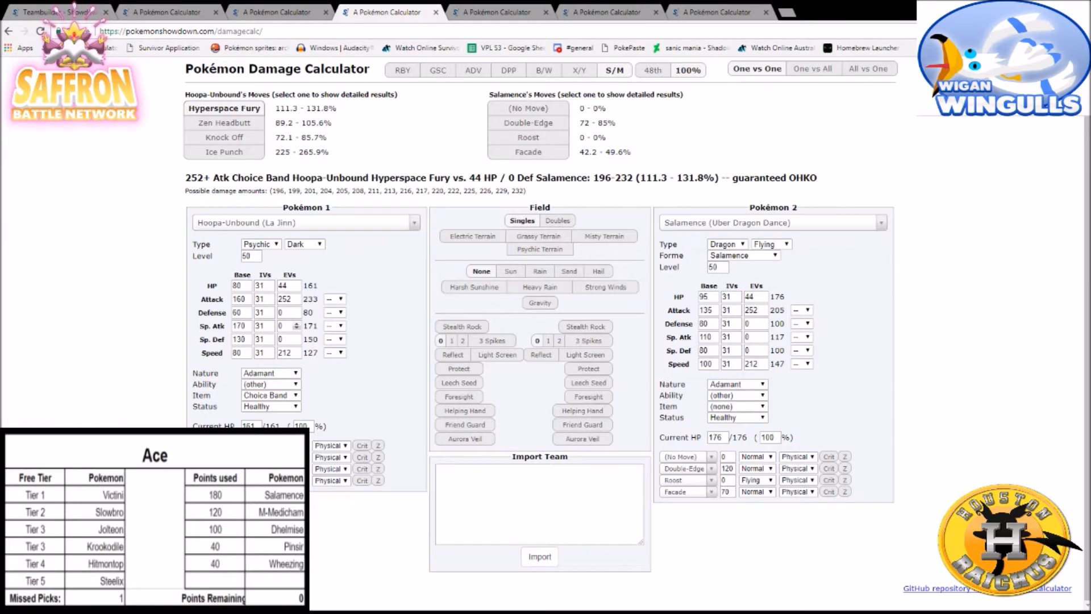
Return to the Teambuilder to view Space Mama, the Leftovers Levitate Rotom-Wash.
{"action": "left_click", "coordinate": [51, 13]}
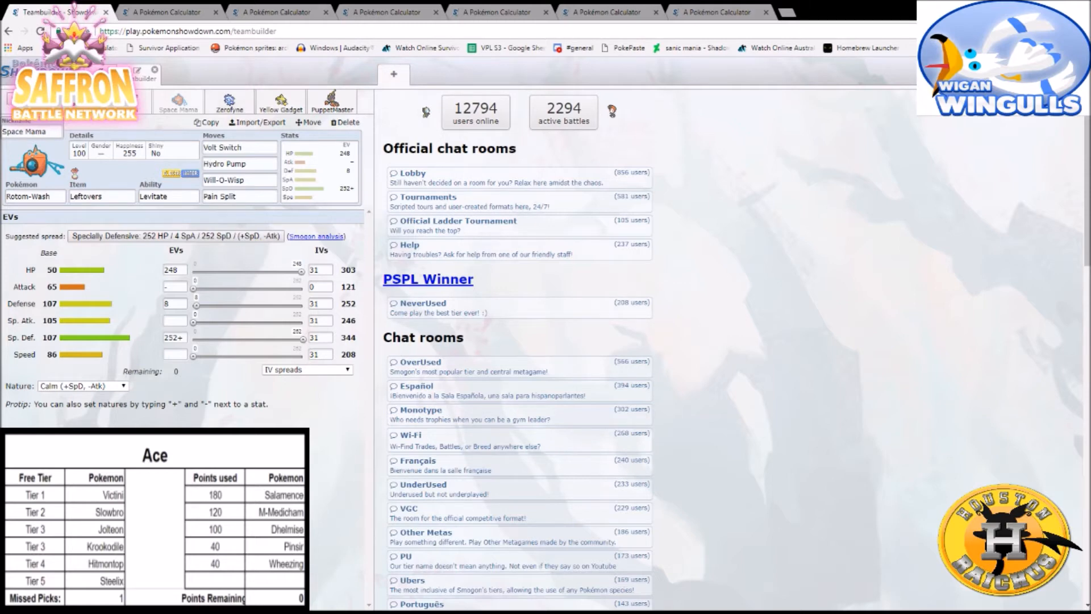
Load RU All-Out Attacker Jolteon as the opponent in Rotom-Wash's calculator.
{"action": "left_click", "coordinate": [715, 11]}
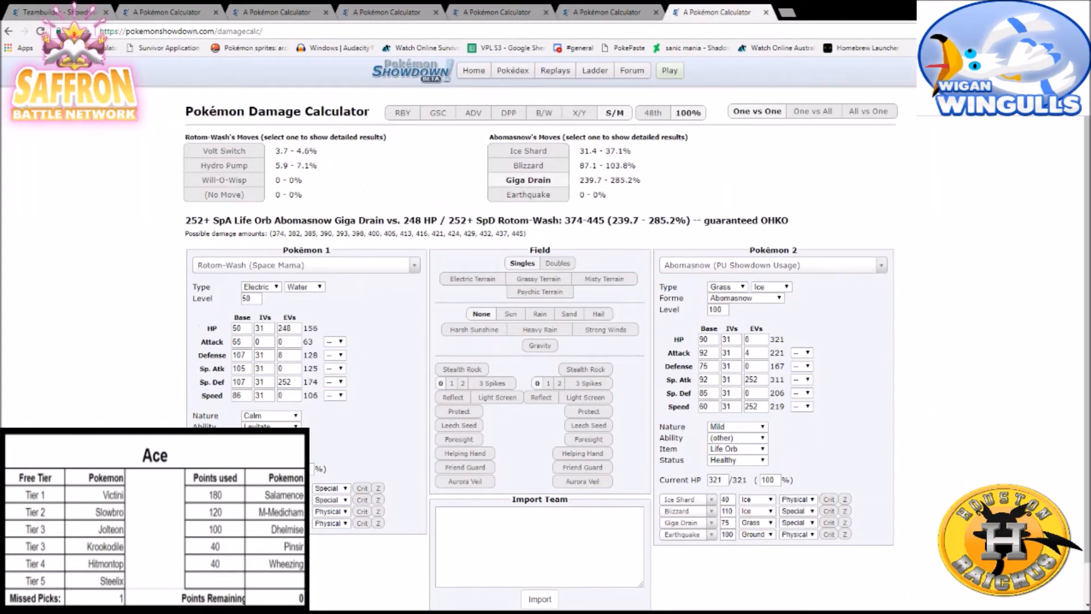
{"action": "left_click", "coordinate": [770, 265]}
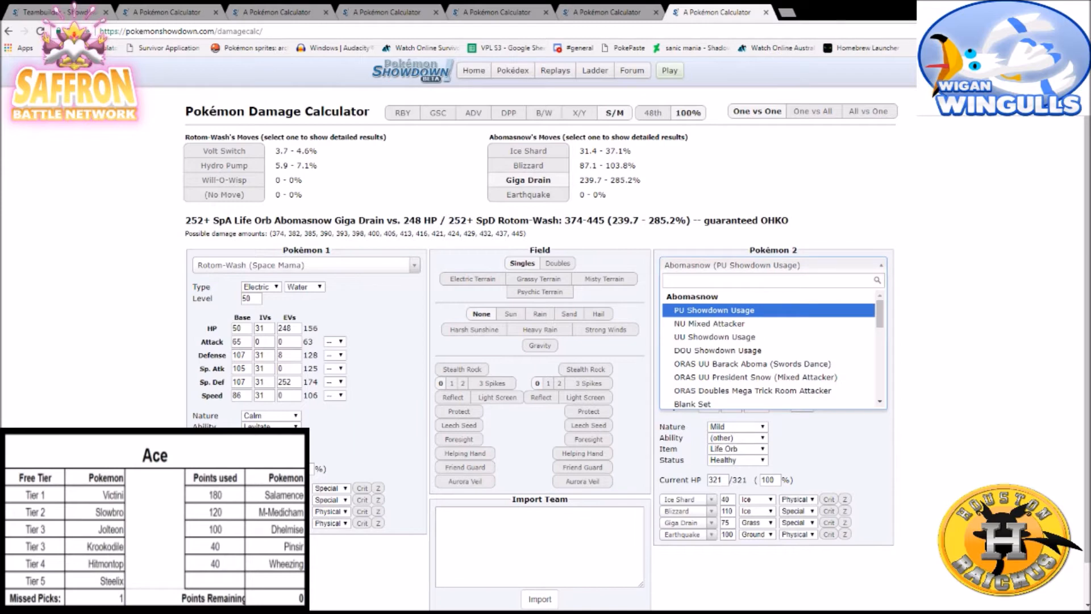
{"action": "type", "text": "jolteon"}
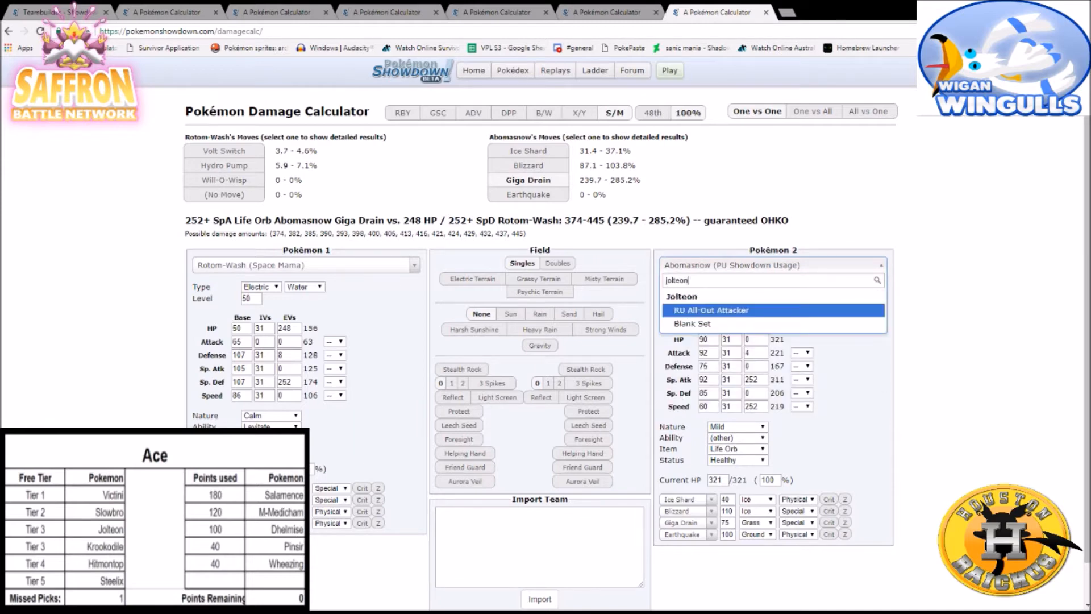
{"action": "left_click", "coordinate": [709, 310]}
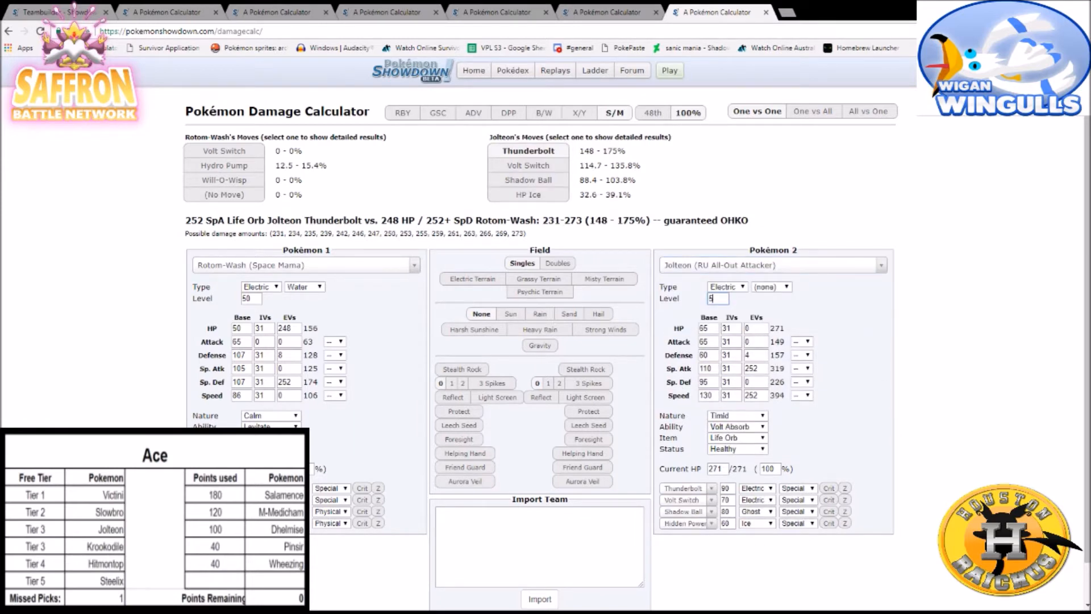
{"action": "type", "text": "0"}
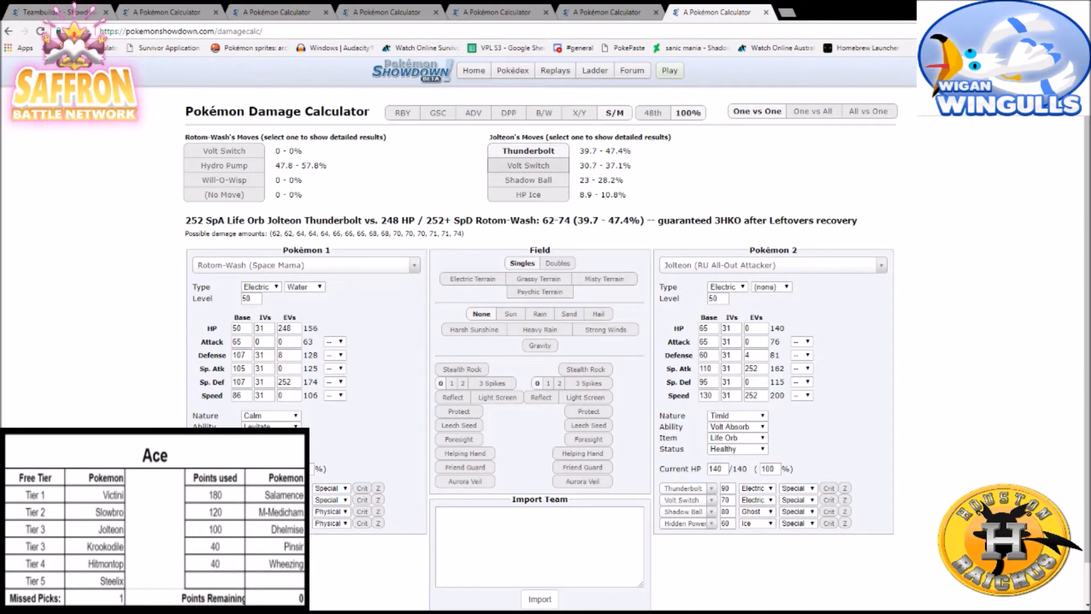
Compare Jolteon's Volt Switch, Shadow Ball and Thunderbolt damage on Rotom-Wash.
{"action": "left_click", "coordinate": [527, 164]}
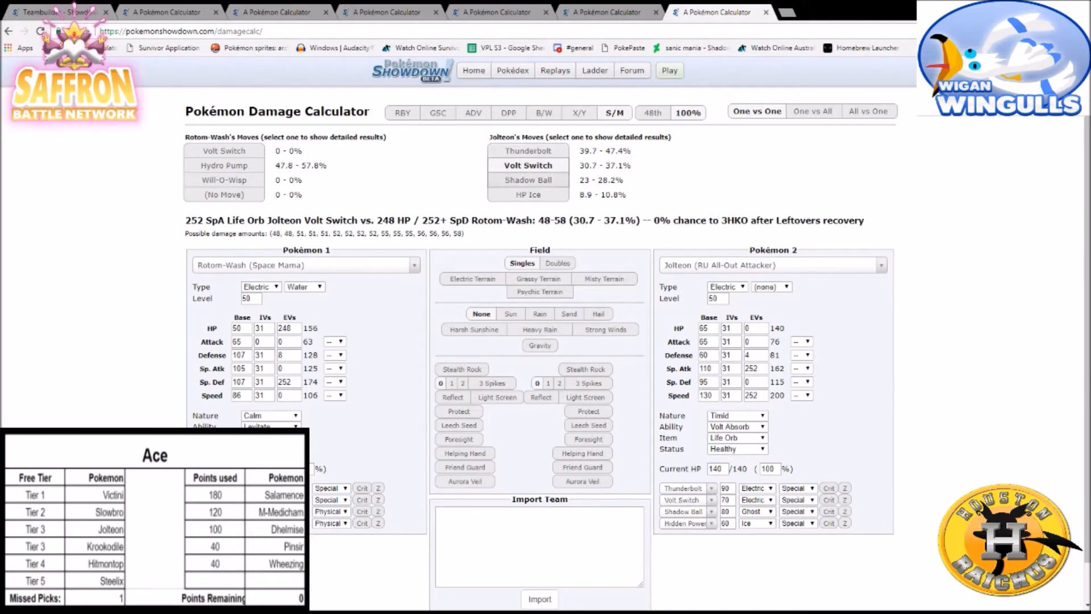
{"action": "left_click", "coordinate": [528, 180]}
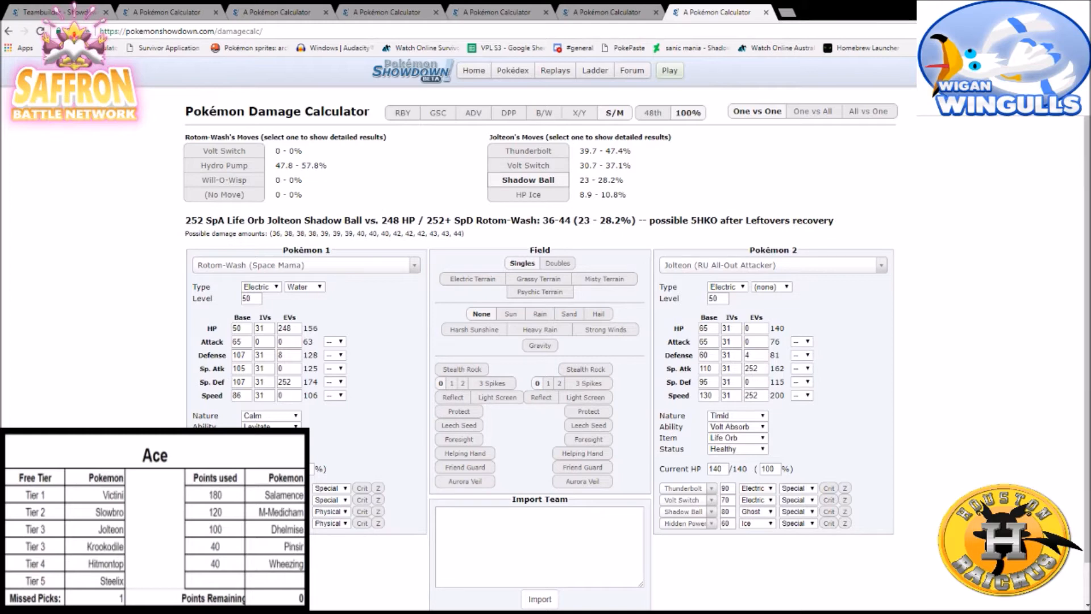
{"action": "left_click", "coordinate": [528, 195]}
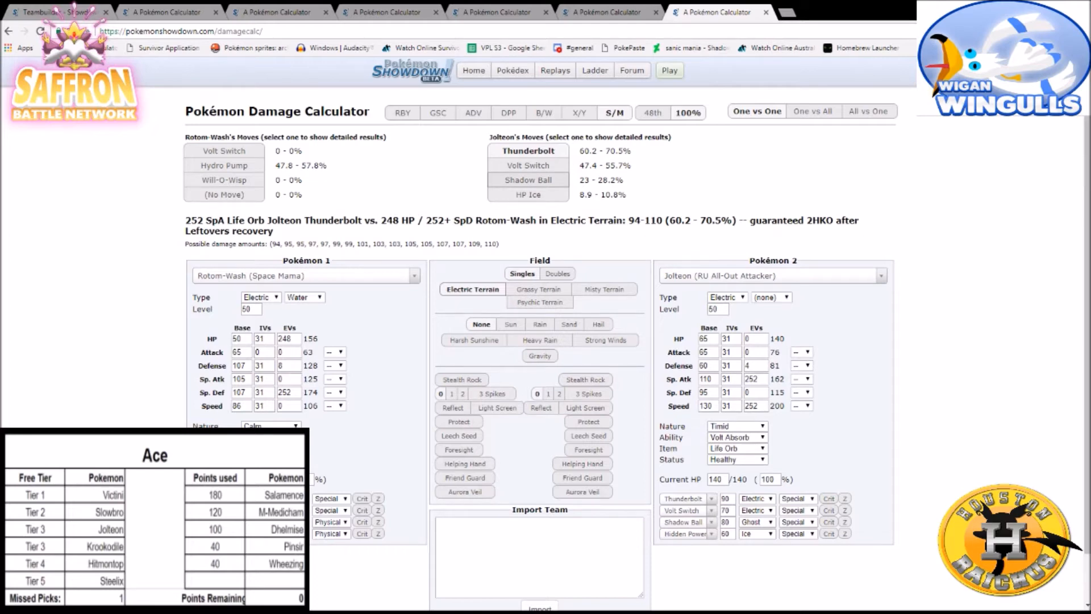
{"action": "left_click", "coordinate": [527, 165]}
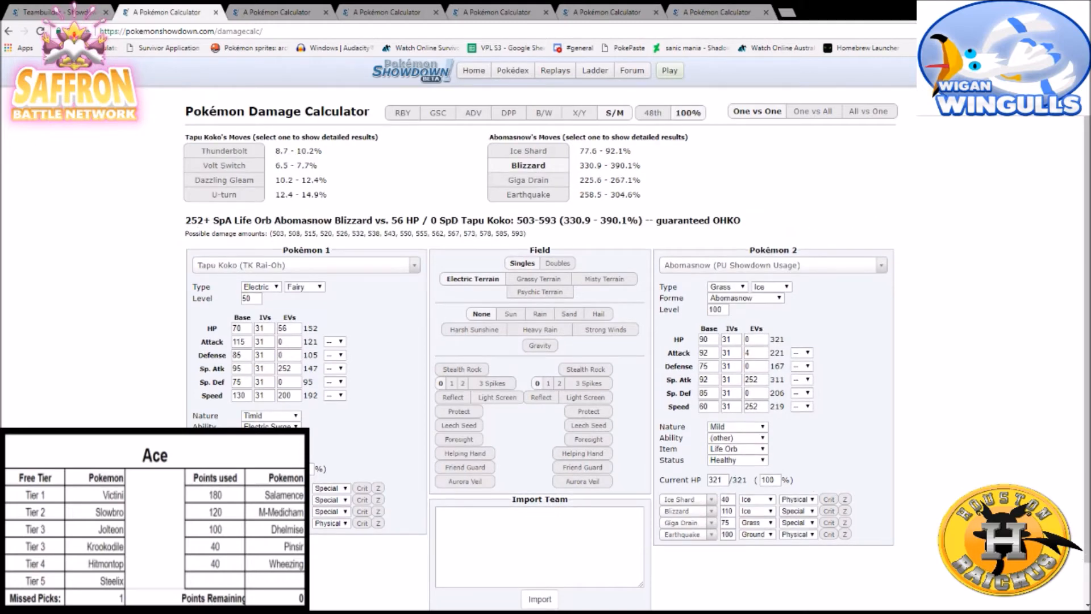
Test Jolteon's Thunderbolt on Tapu Koko with Life Orb, then Choice Specs.
{"action": "left_click", "coordinate": [770, 265]}
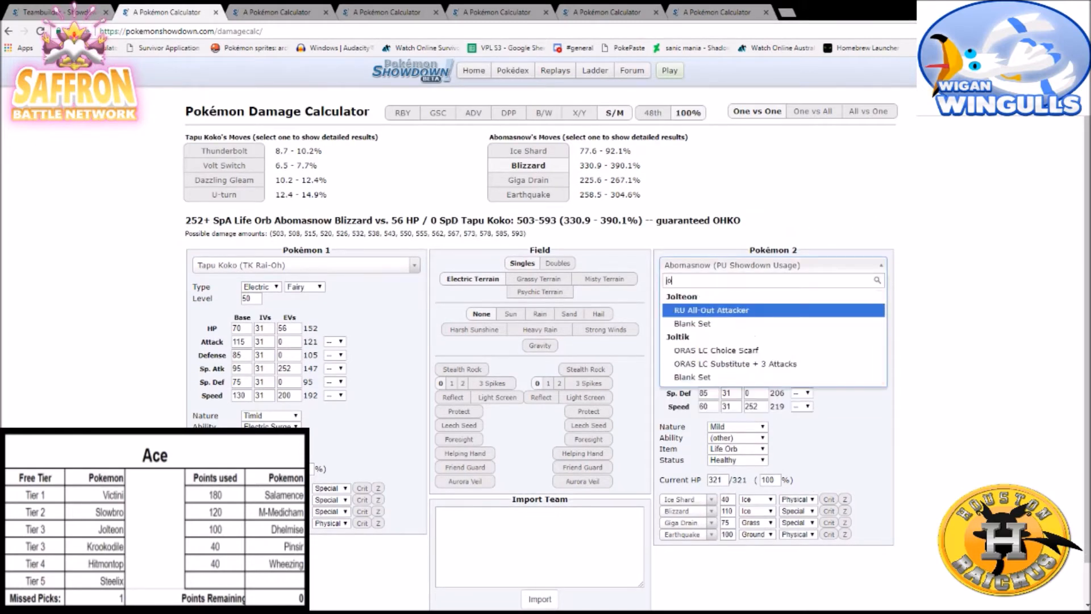
{"action": "left_click", "coordinate": [710, 310]}
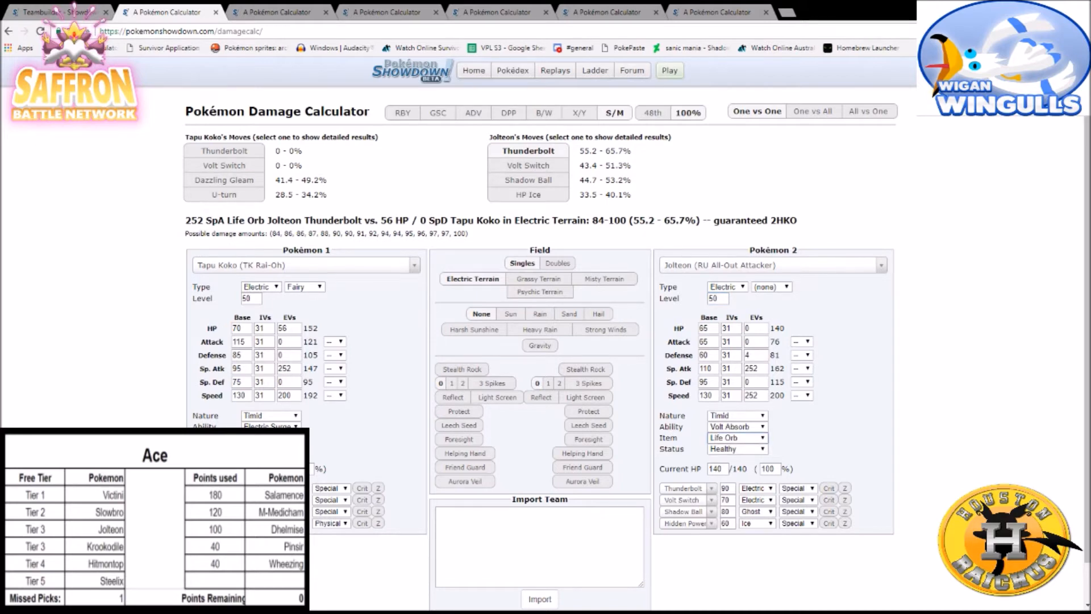
{"action": "left_click", "coordinate": [737, 438]}
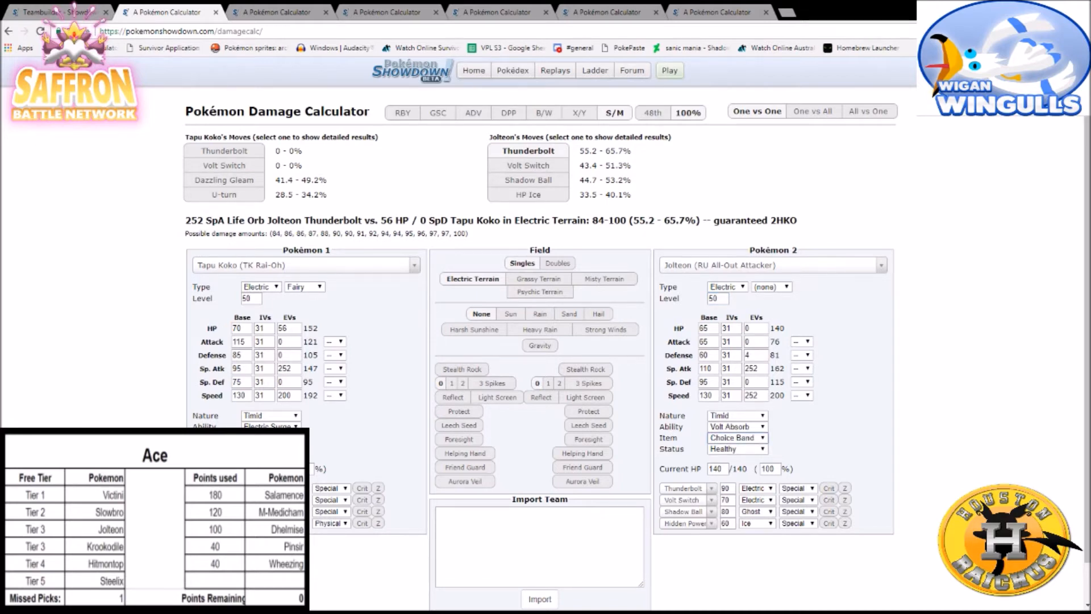
{"action": "left_click", "coordinate": [737, 437]}
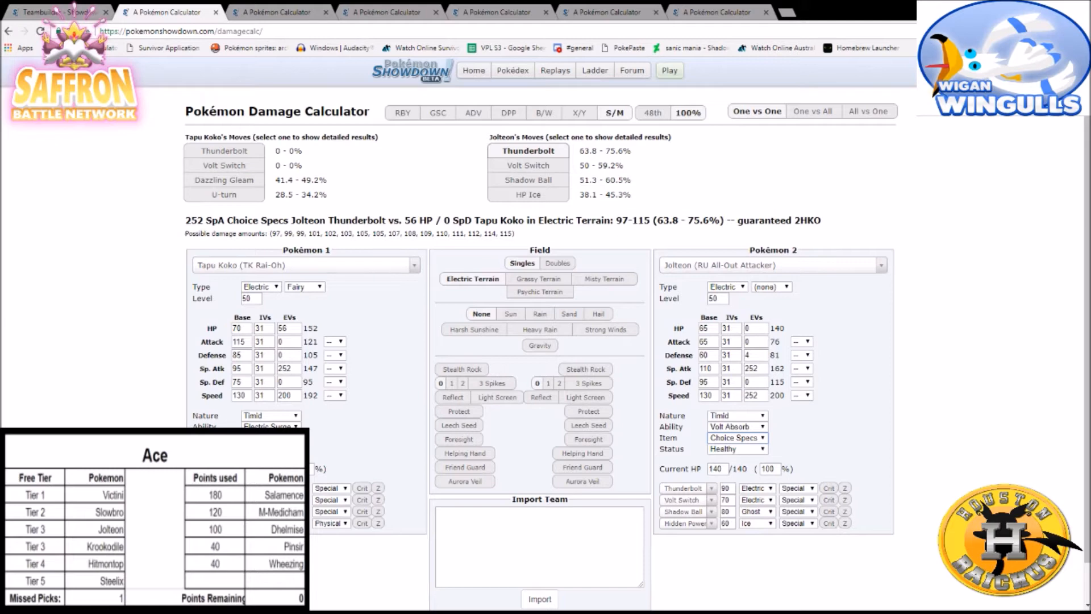
{"action": "left_click", "coordinate": [527, 194]}
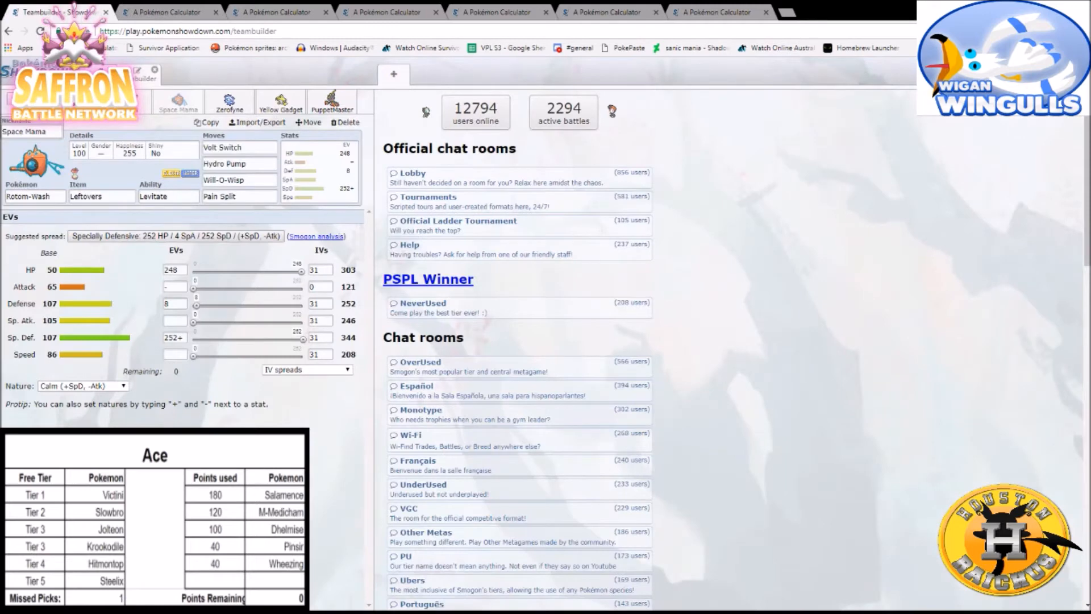
Switch to the Choice Band Hoopa-Unbound versus Salamence calculation.
{"action": "left_click", "coordinate": [229, 101]}
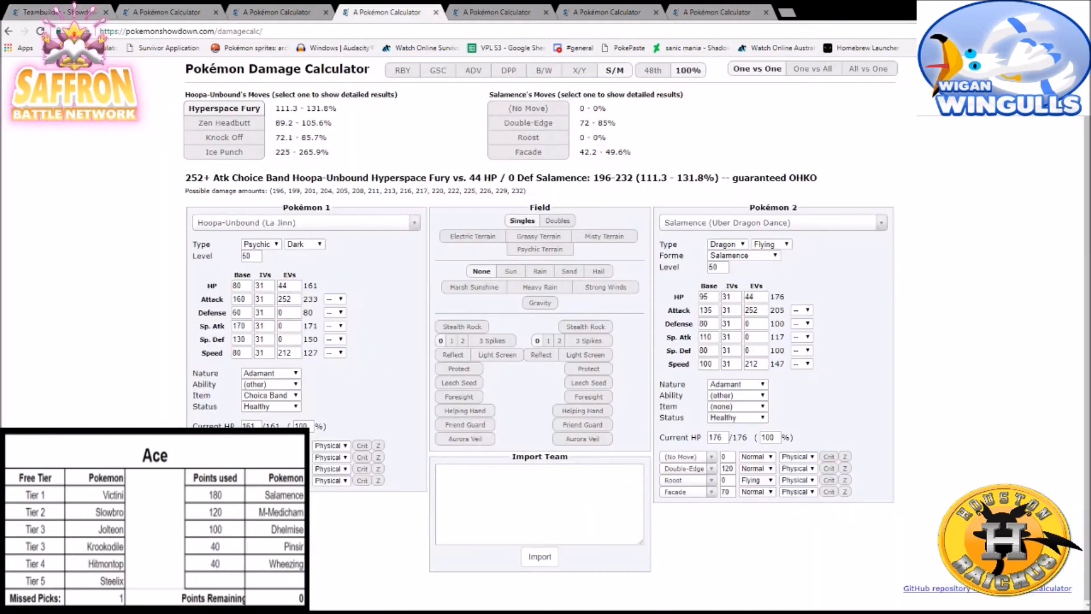
Pit Cryogonal against a Jolly Uber Dragon Dance Salamence to check Freeze-Dry.
{"action": "left_click", "coordinate": [495, 11]}
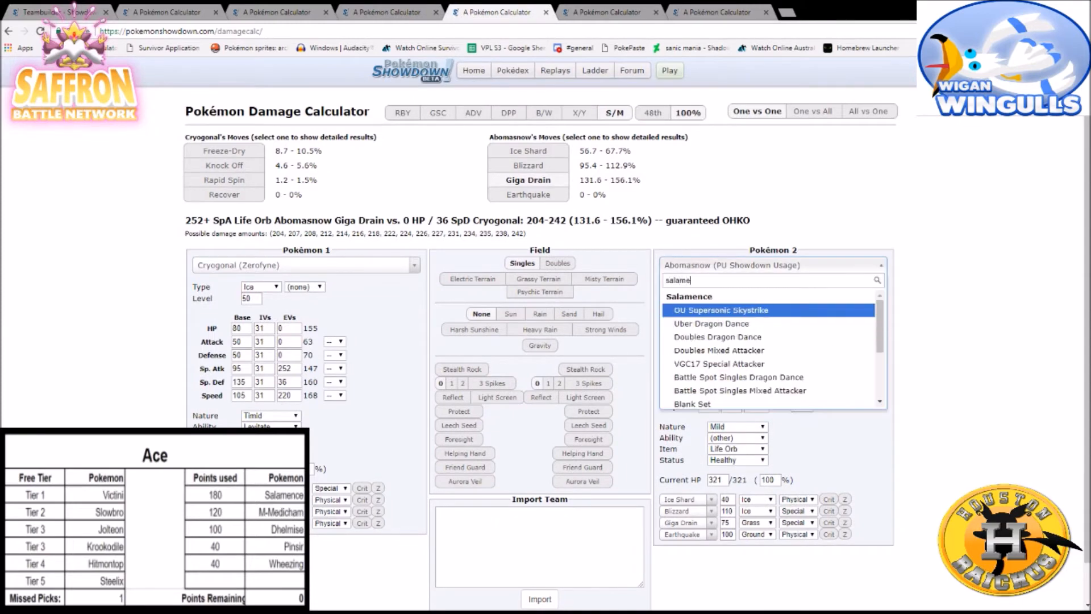
{"action": "left_click", "coordinate": [711, 323]}
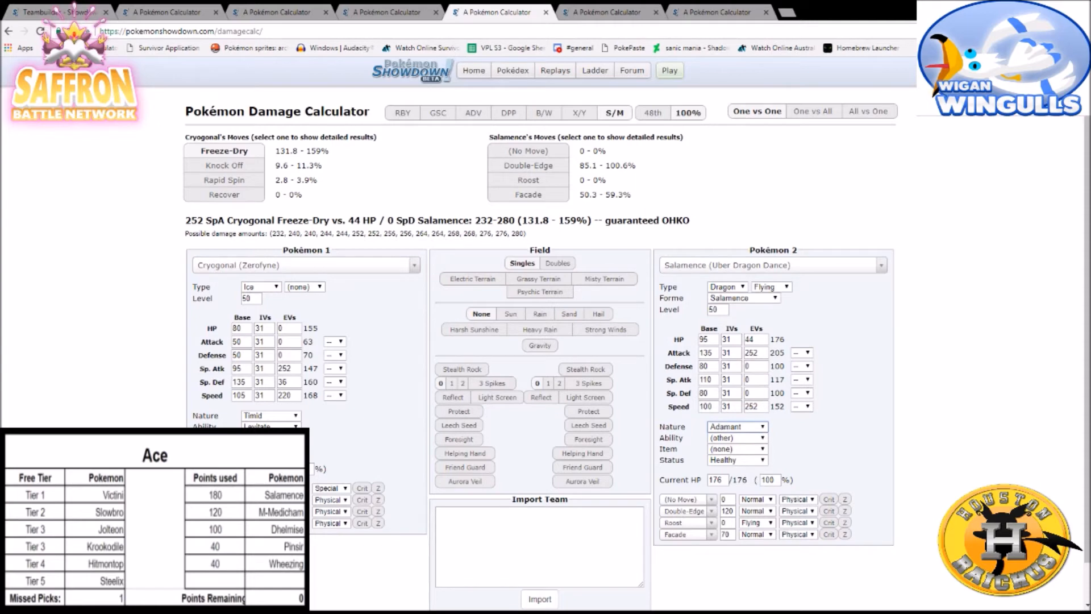
{"action": "left_click", "coordinate": [736, 427]}
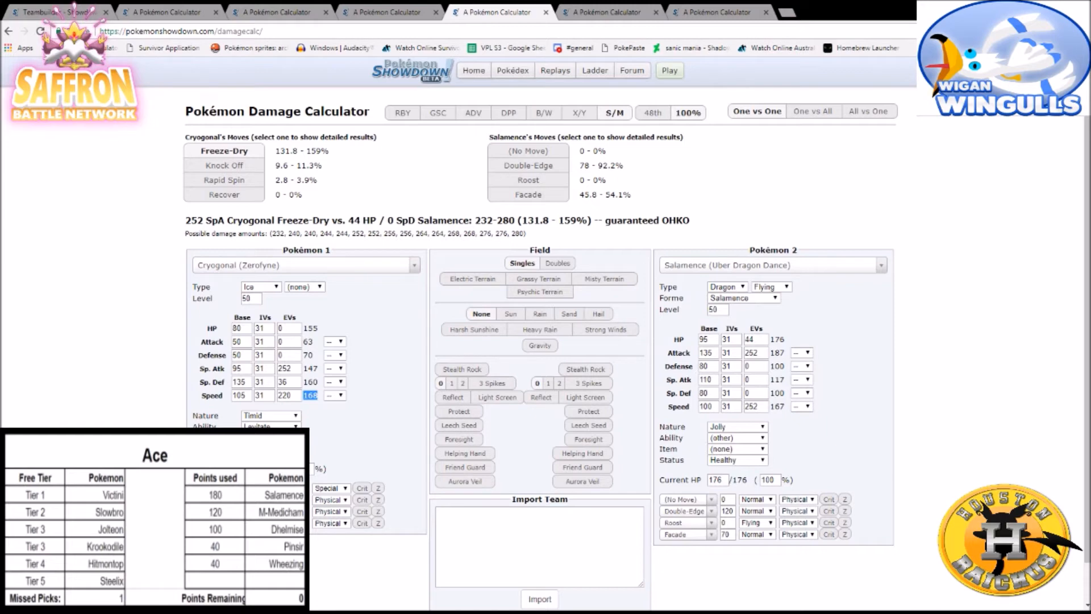
{"action": "left_click", "coordinate": [240, 354]}
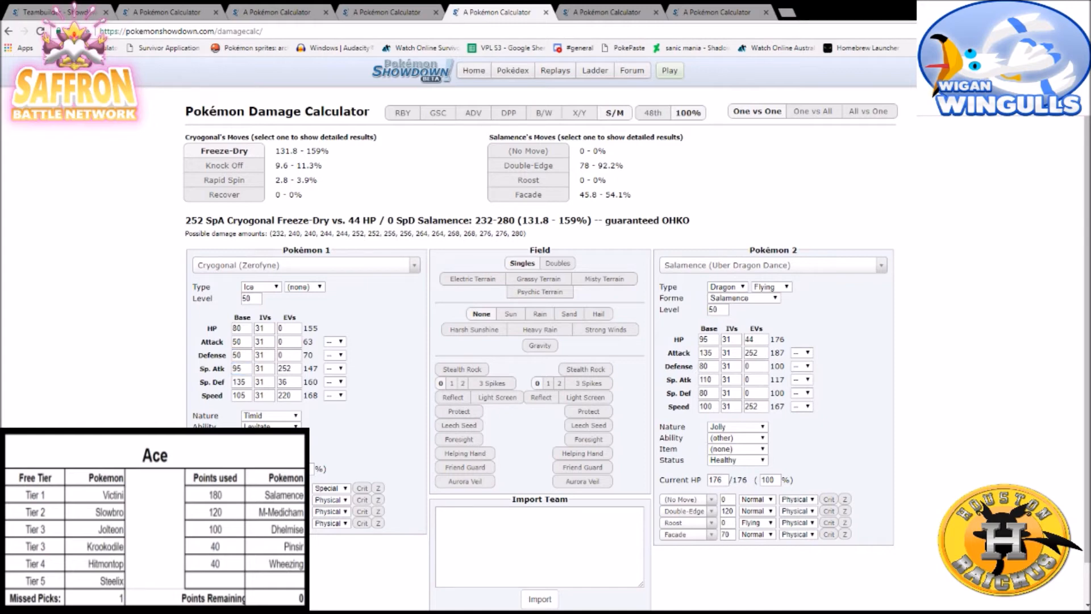
{"action": "left_click", "coordinate": [770, 265]}
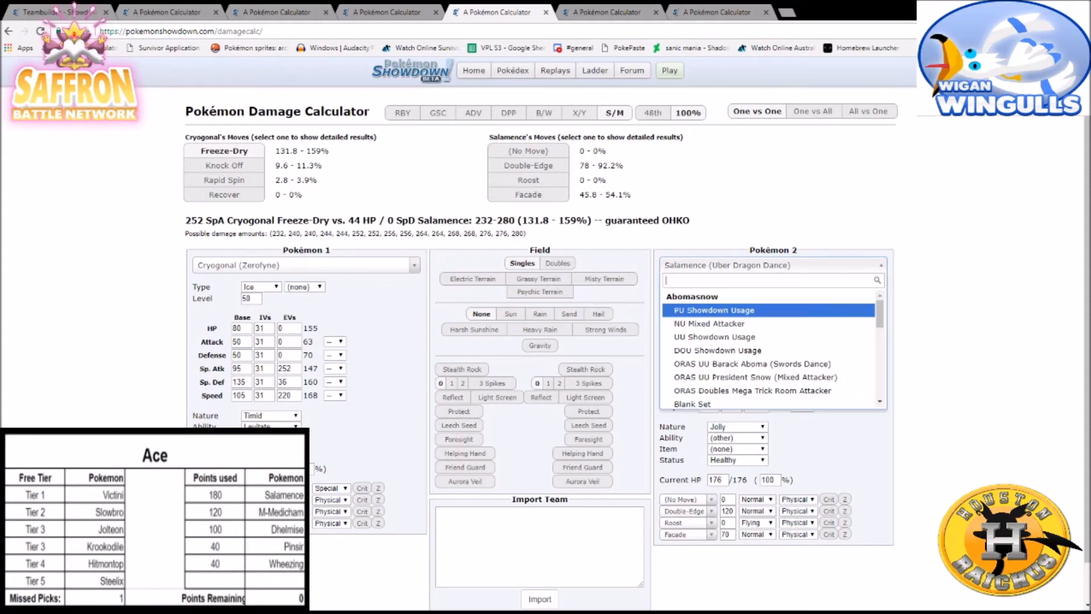
Set the opponent to level 50 UU Defensive Slowbro and view Psyshock's damage.
{"action": "type", "text": "slowbro"}
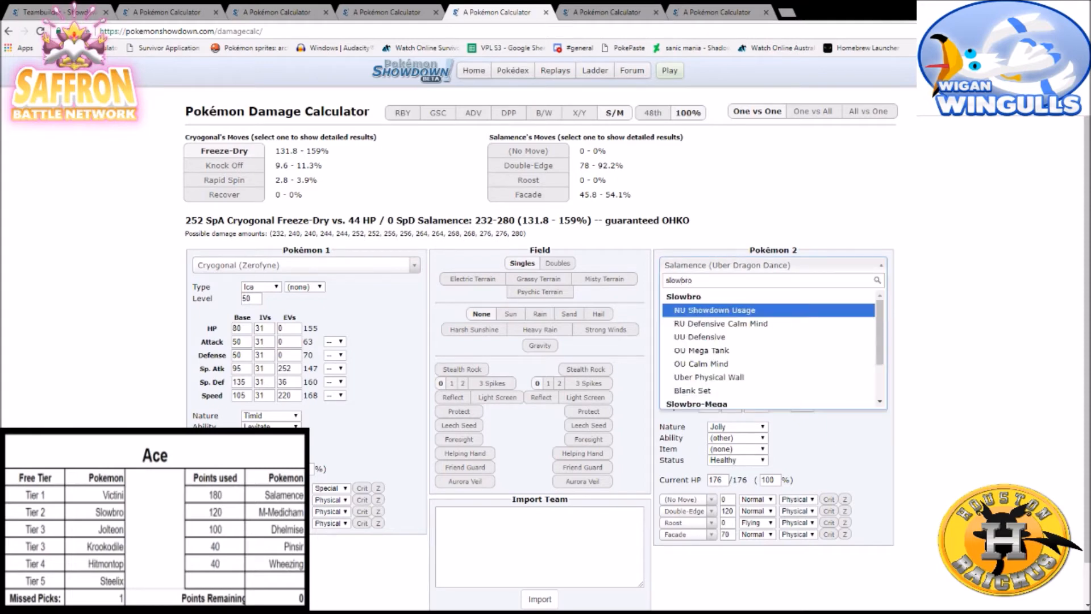
{"action": "left_click", "coordinate": [700, 337]}
{"action": "type", "text": "5"}
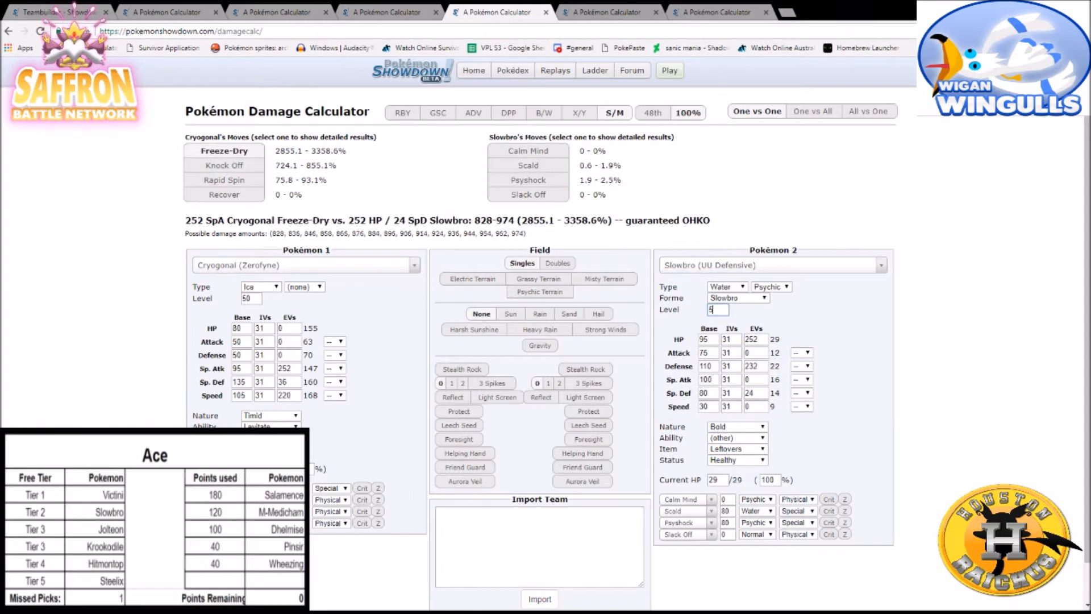
{"action": "type", "text": "0"}
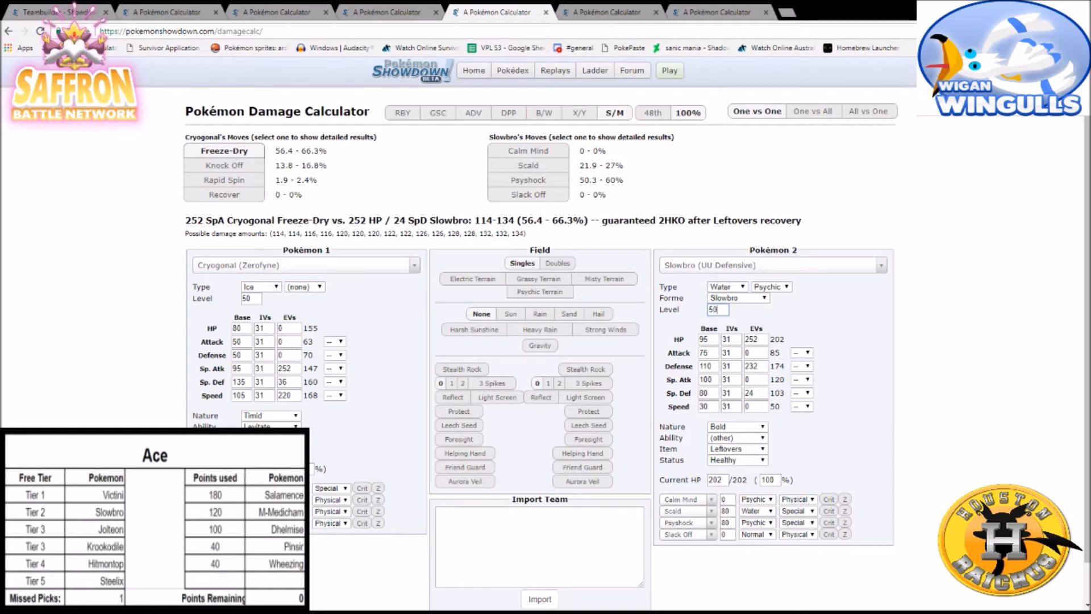
{"action": "left_click", "coordinate": [528, 180]}
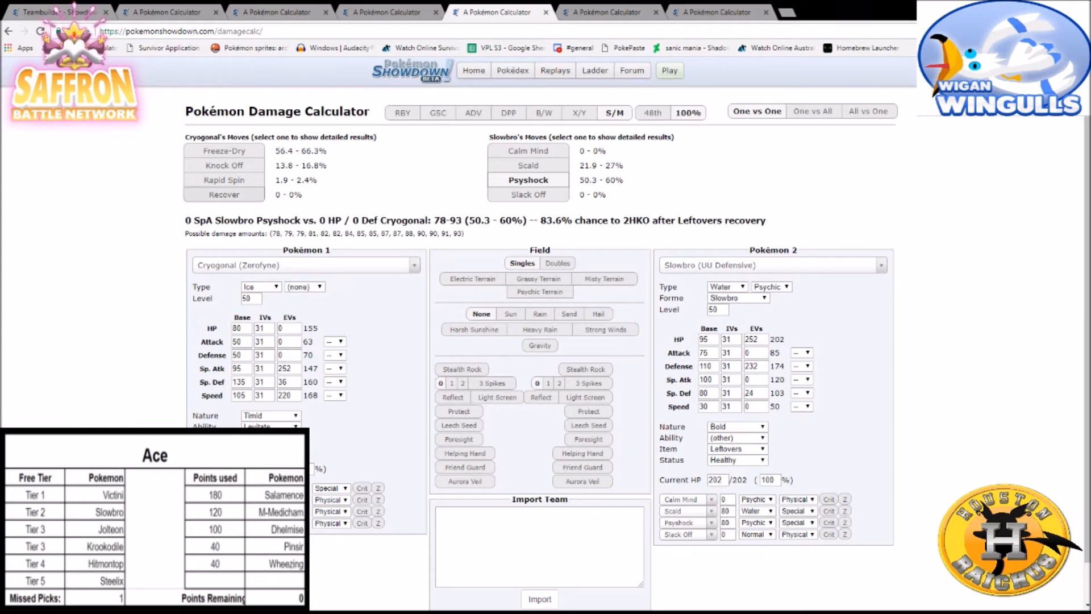
Switch back to the Teambuilder showing the Yellow Gadget Serene Grace Jirachi set.
{"action": "left_click", "coordinate": [223, 180]}
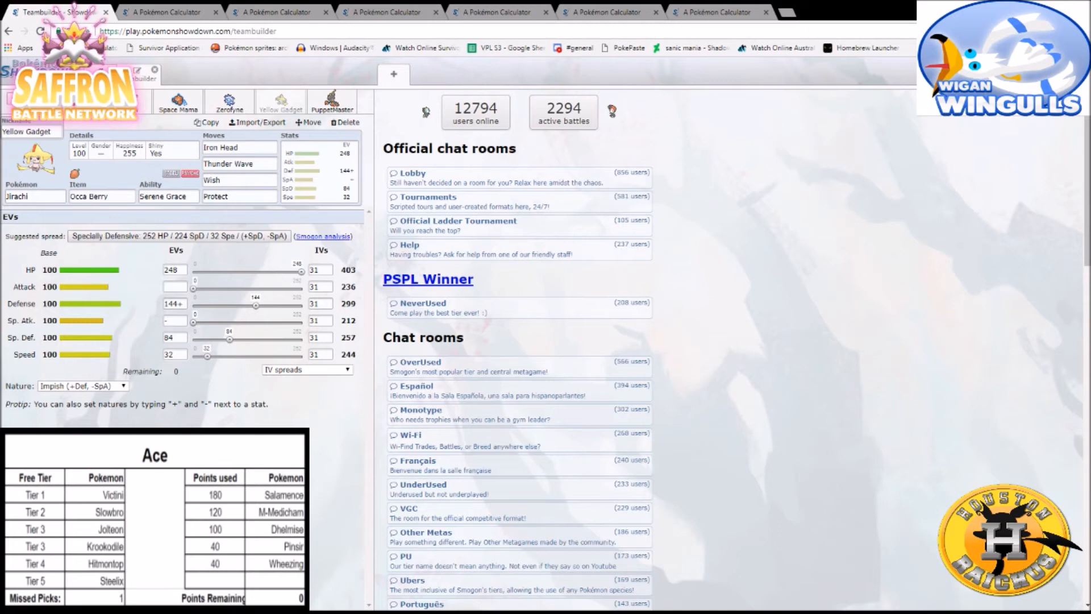
Make the opponent a level 50 Victini from the OU Choice Band set, holding Choice Scarf.
{"action": "left_click", "coordinate": [610, 12]}
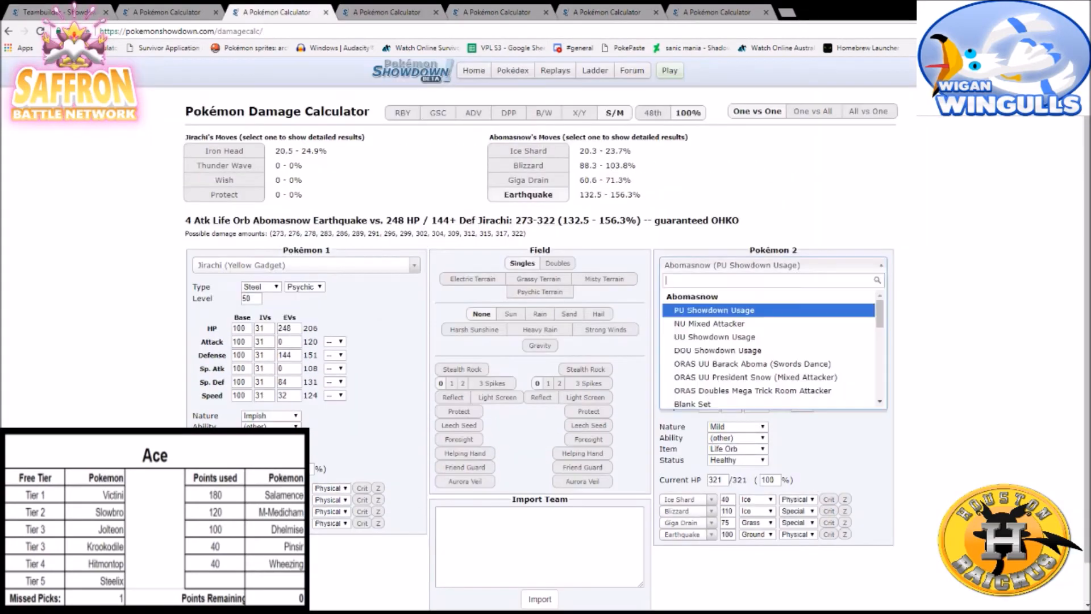
{"action": "type", "text": "victini"}
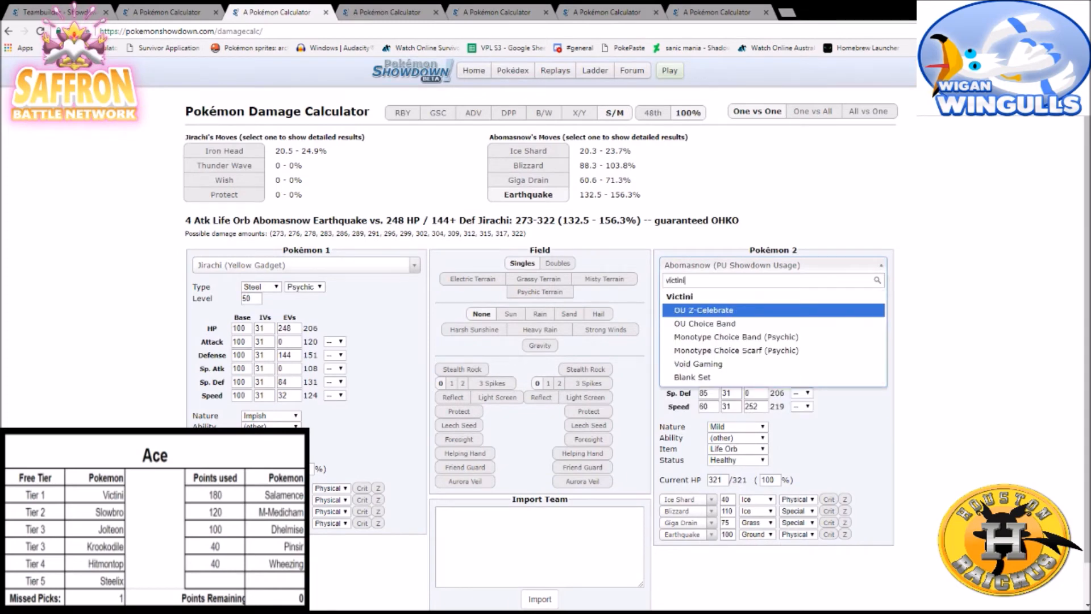
{"action": "left_click", "coordinate": [703, 323]}
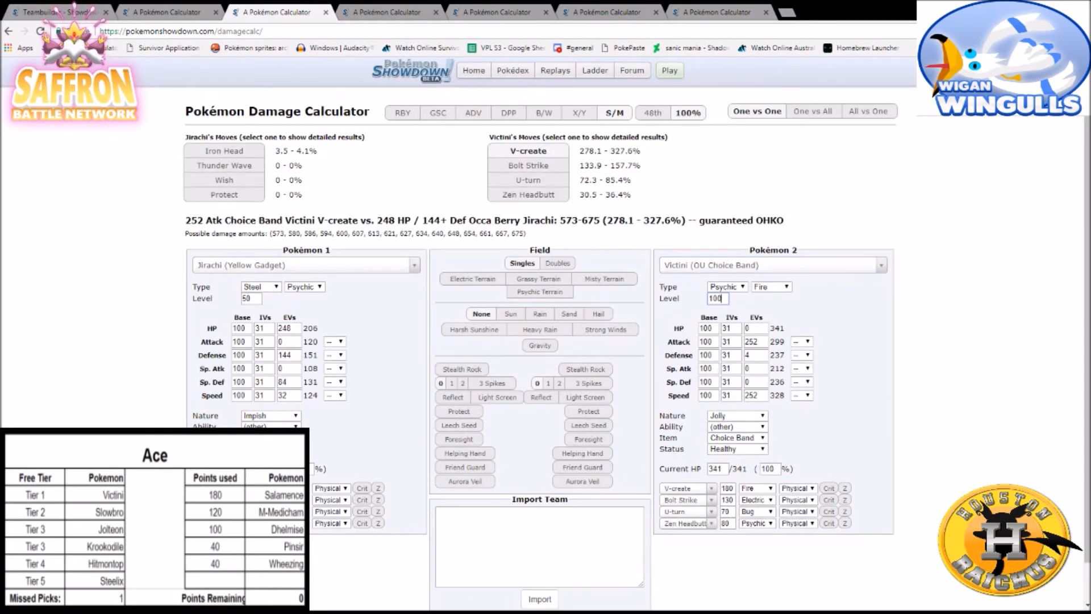
{"action": "type", "text": "50"}
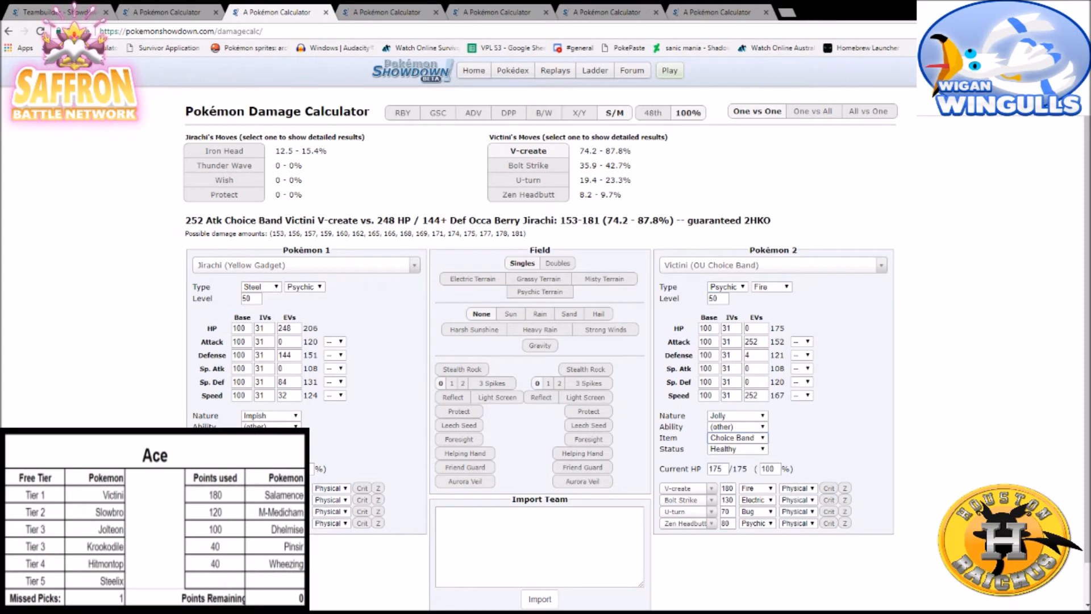
{"action": "left_click", "coordinate": [737, 437]}
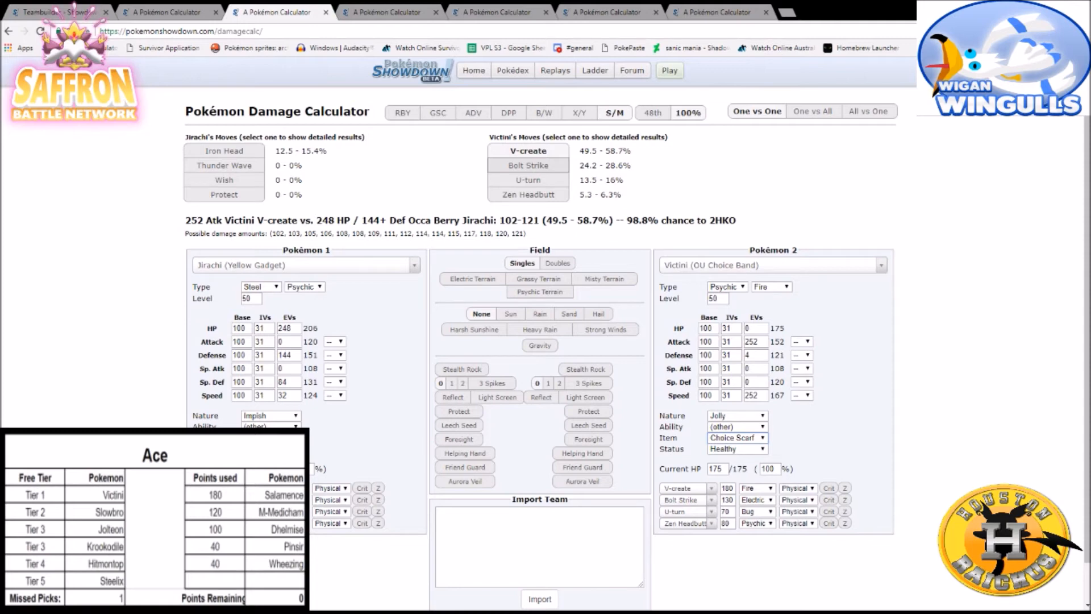
{"action": "left_click", "coordinate": [57, 12]}
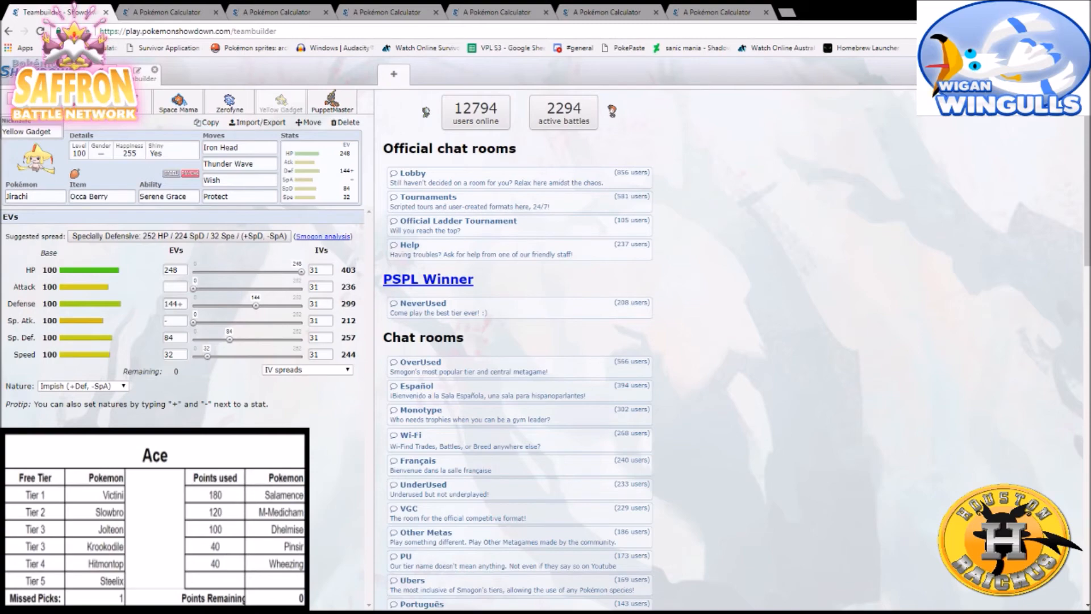
{"action": "left_click", "coordinate": [273, 11]}
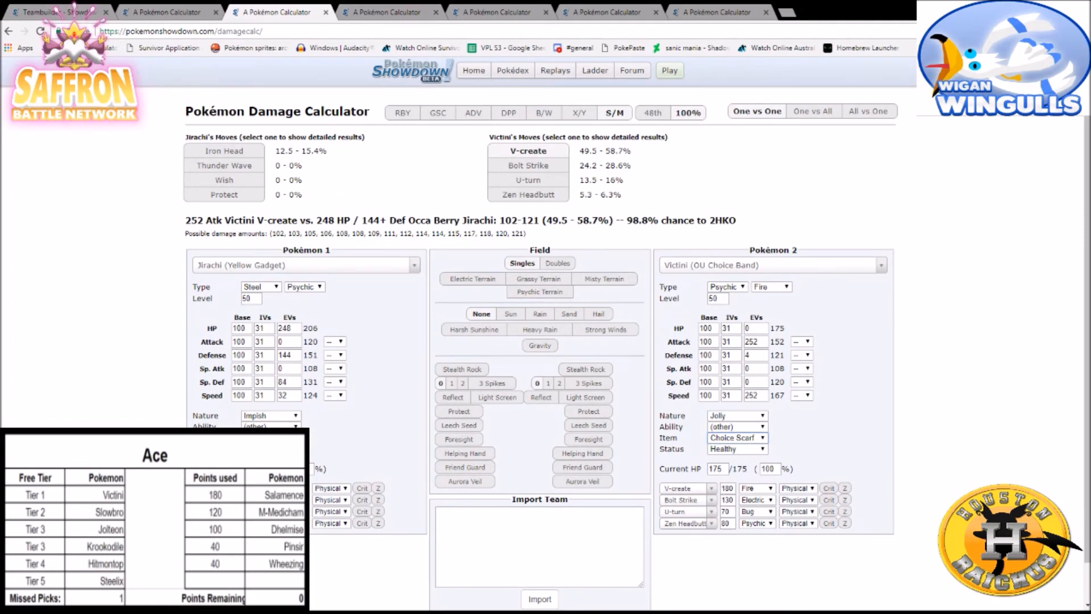
Load the RU Offensive Spinner Dhelmise as opponent at level 50 with no item.
{"action": "type", "text": "ghe"}
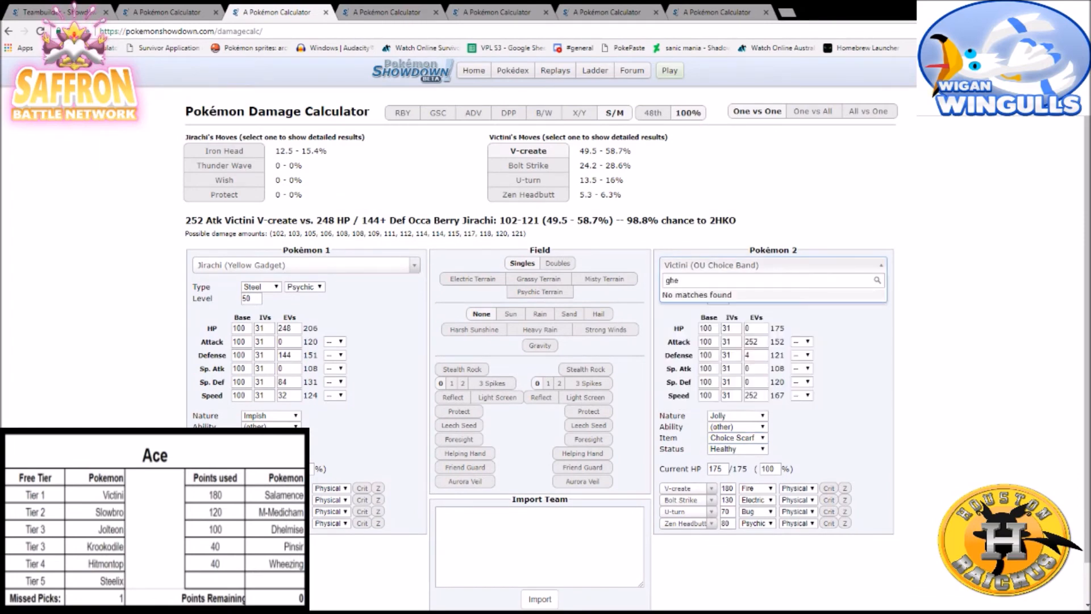
{"action": "type", "text": "dhe"}
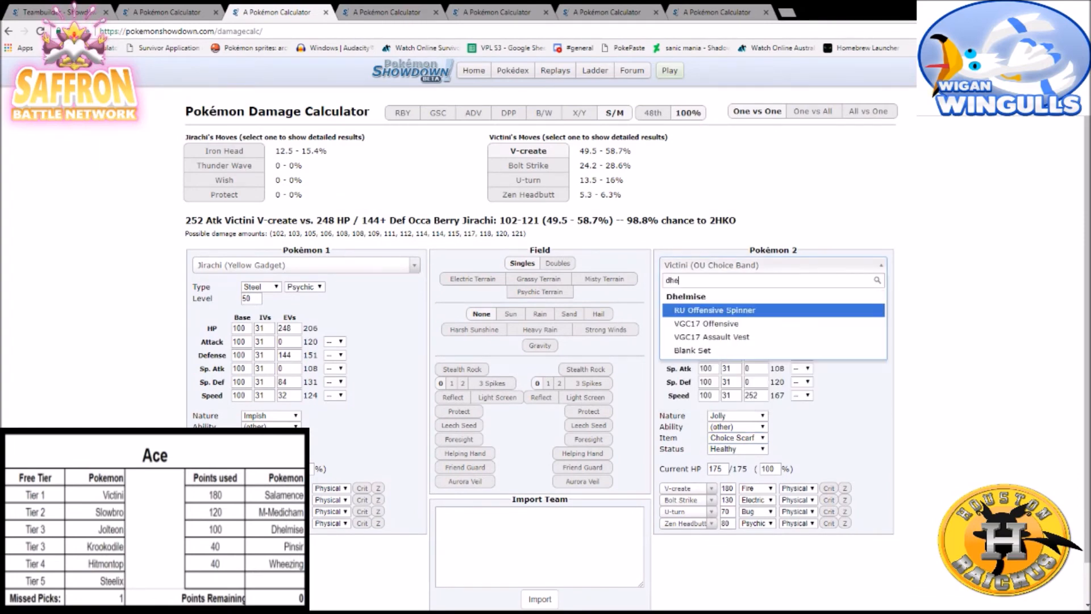
{"action": "left_click", "coordinate": [714, 309]}
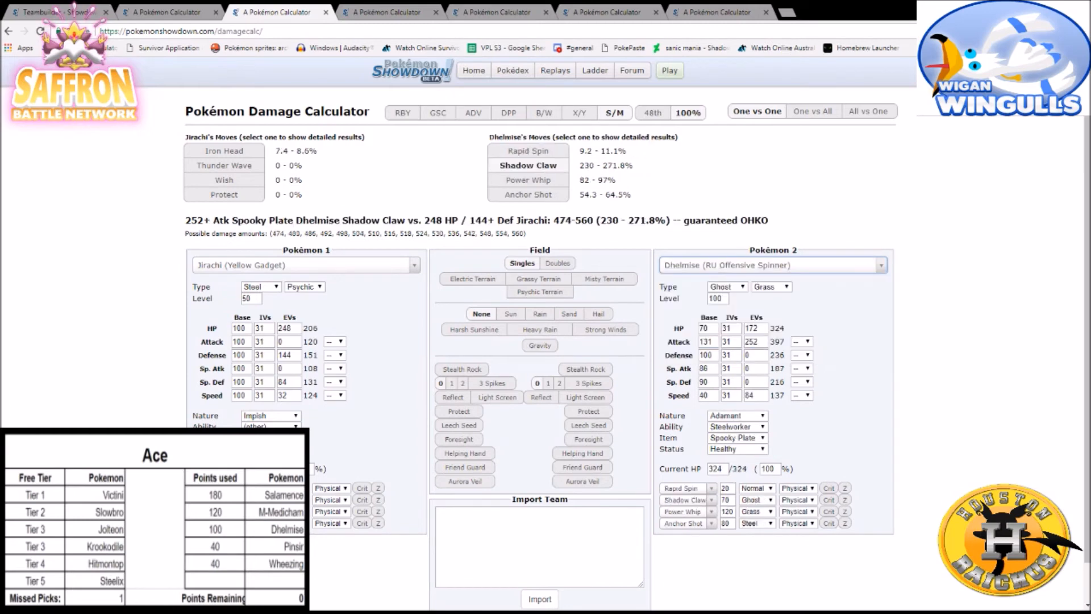
{"action": "type", "text": "50"}
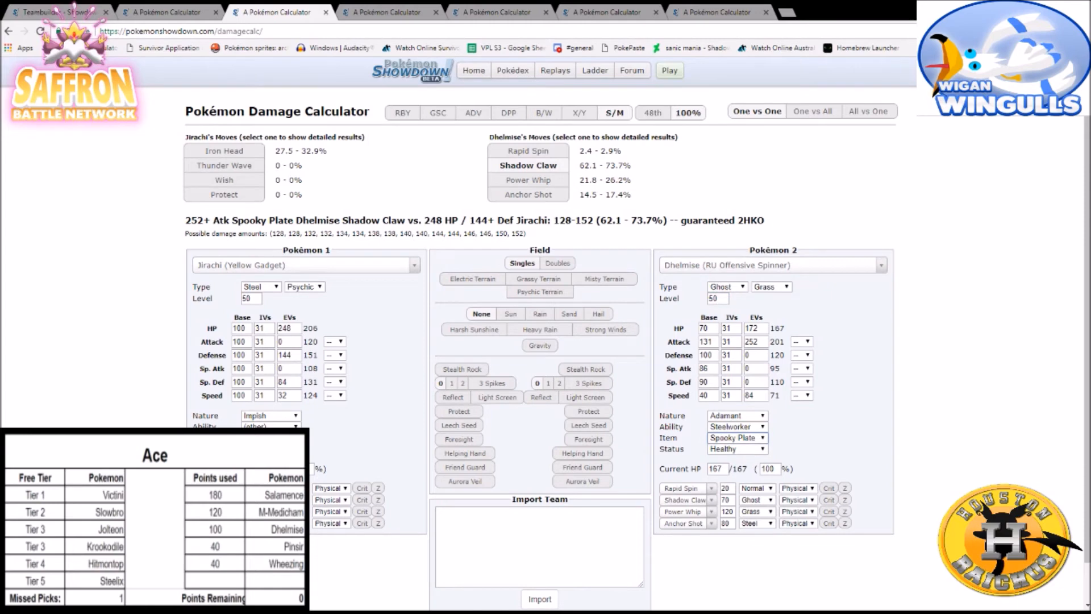
{"action": "left_click", "coordinate": [736, 437]}
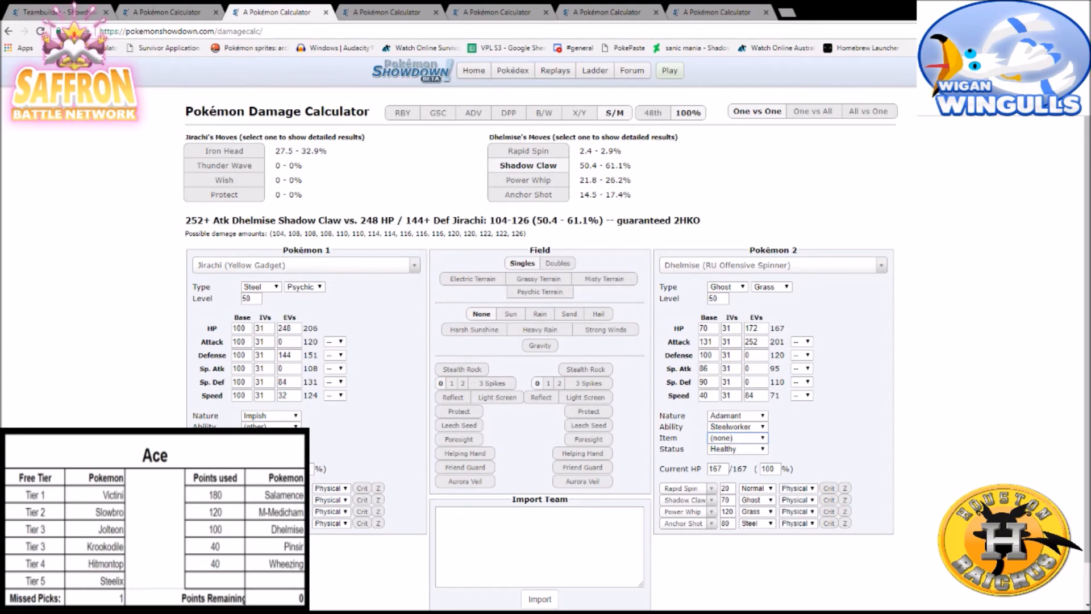
In the Teambuilder, view the PuppetMaster Banette-Mega set, then the Hoopa-Unbound set.
{"action": "left_click", "coordinate": [56, 13]}
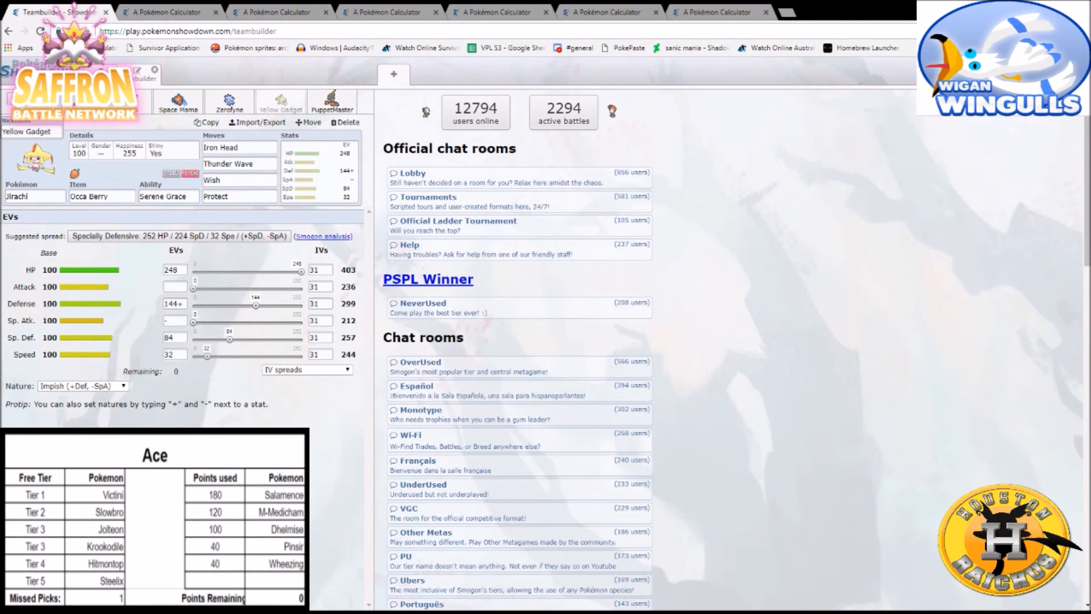
{"action": "left_click", "coordinate": [331, 101]}
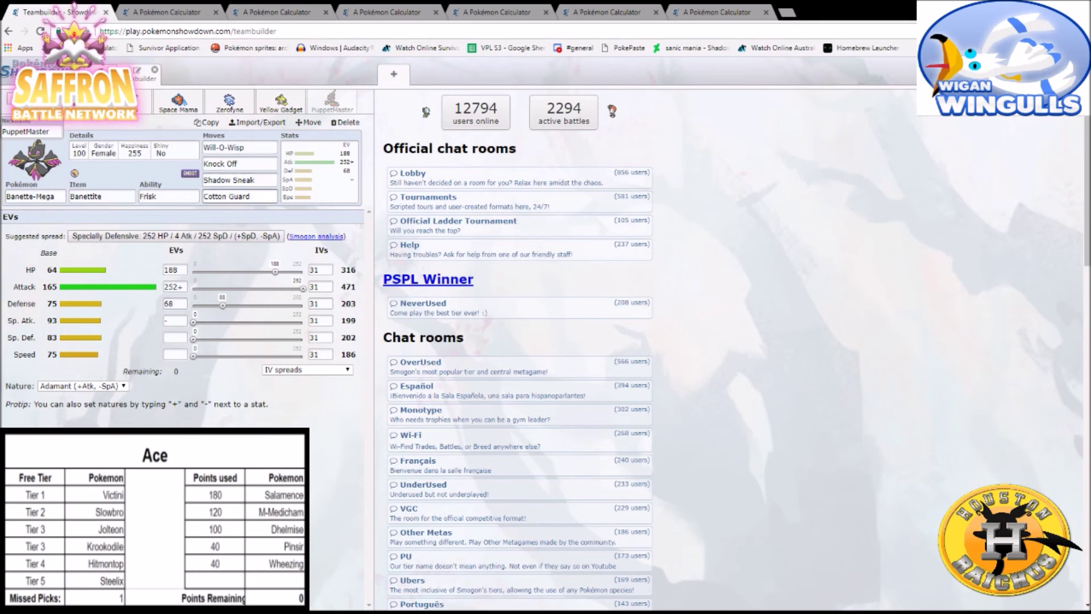
{"action": "left_click", "coordinate": [239, 196]}
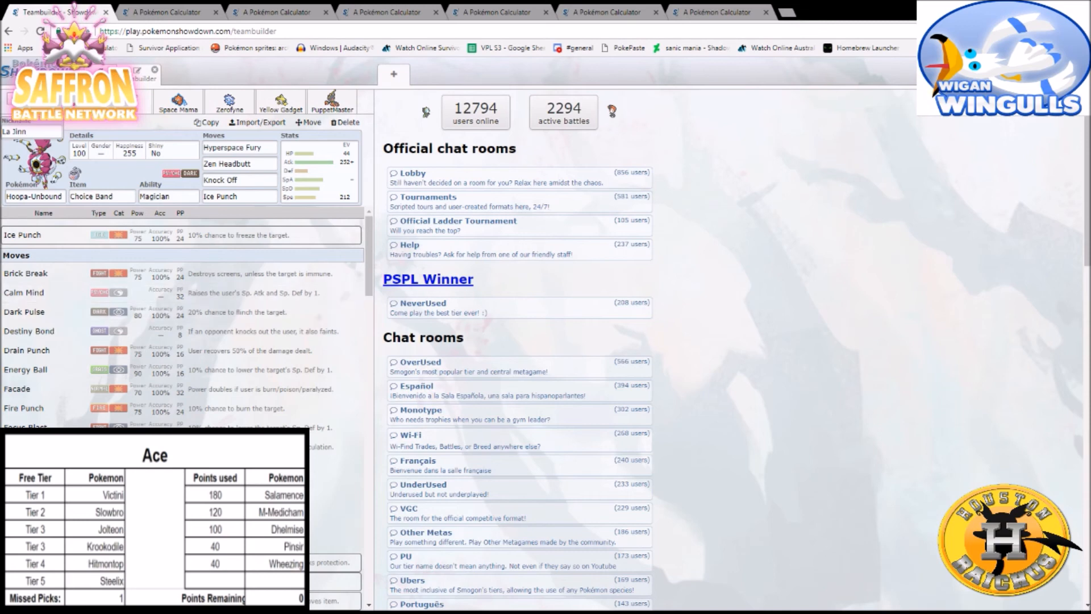
View the Space Mama Rotom-Wash set, then the Zerofyne Cryogonal set.
{"action": "left_click", "coordinate": [178, 101]}
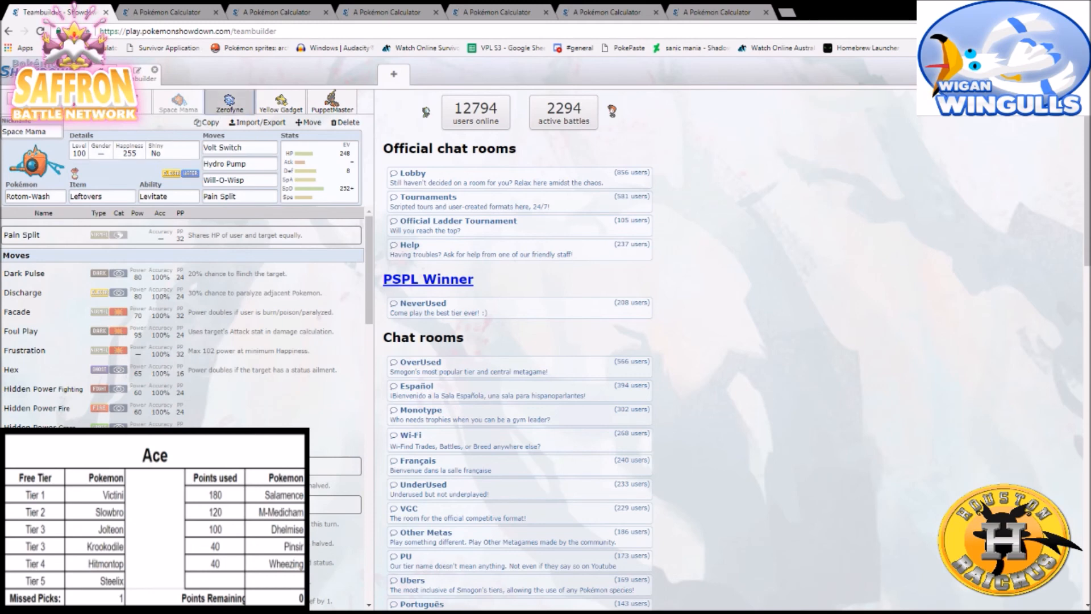
{"action": "left_click", "coordinate": [229, 103]}
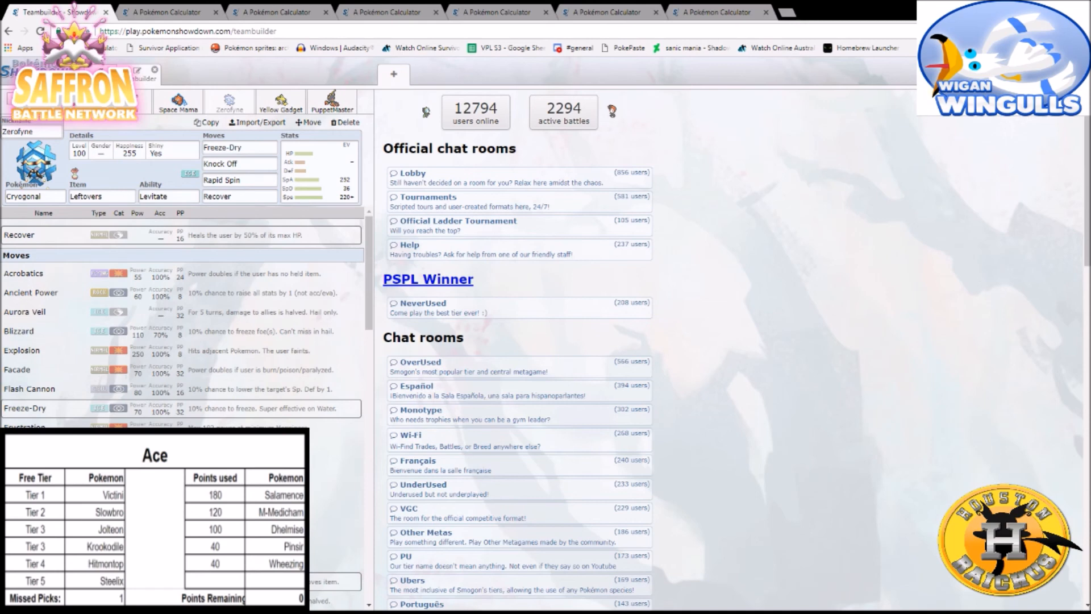
Browse the Jirachi, next slot and Cryogonal sets, ending on Yellow Gadget Jirachi.
{"action": "left_click", "coordinate": [281, 101]}
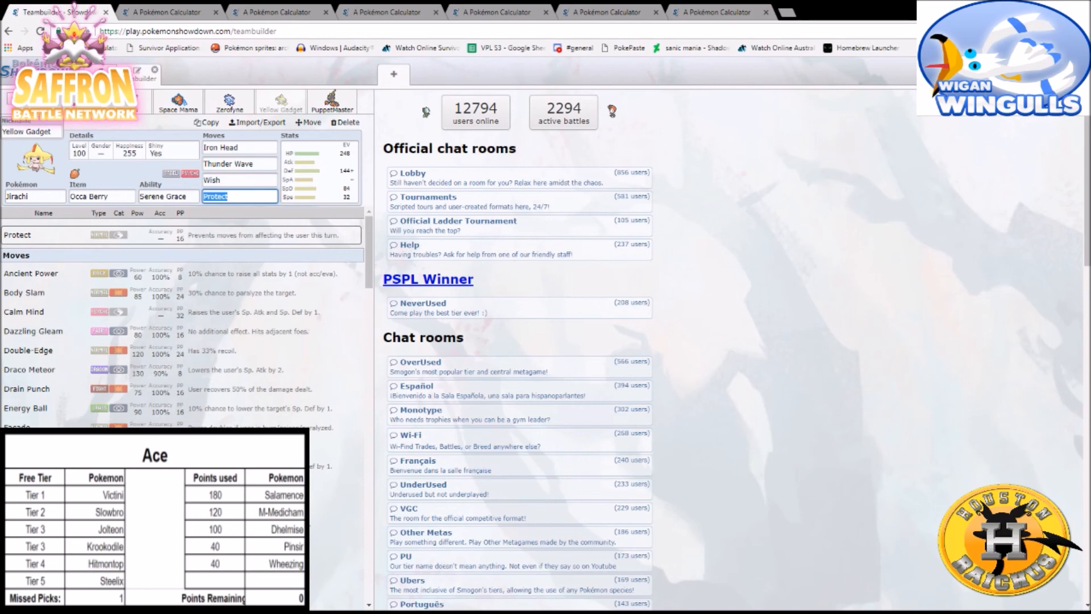
{"action": "left_click", "coordinate": [331, 102]}
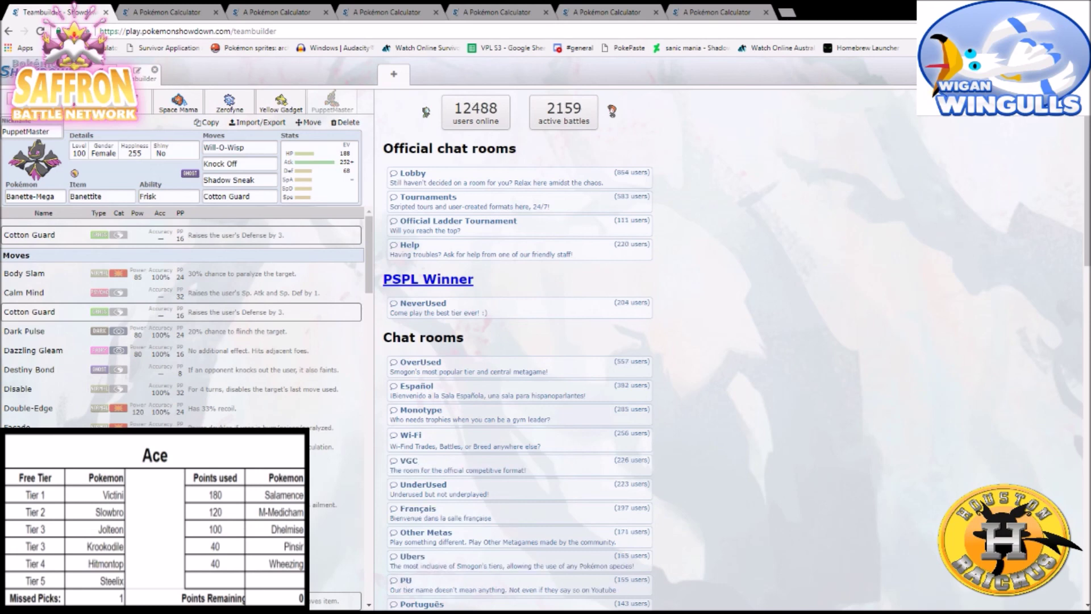
{"action": "left_click", "coordinate": [229, 101]}
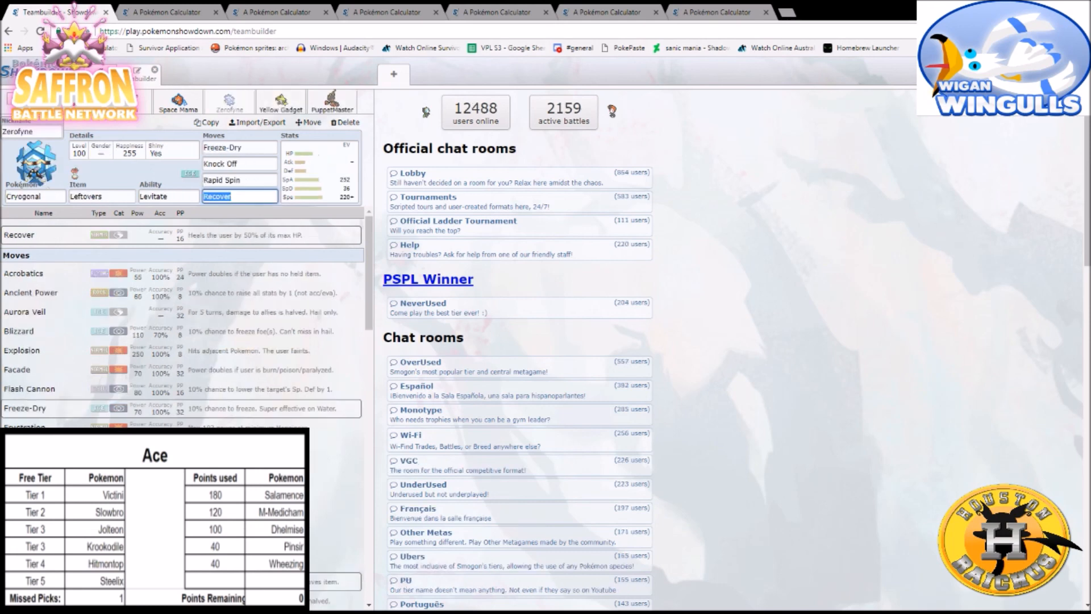
{"action": "left_click", "coordinate": [280, 101]}
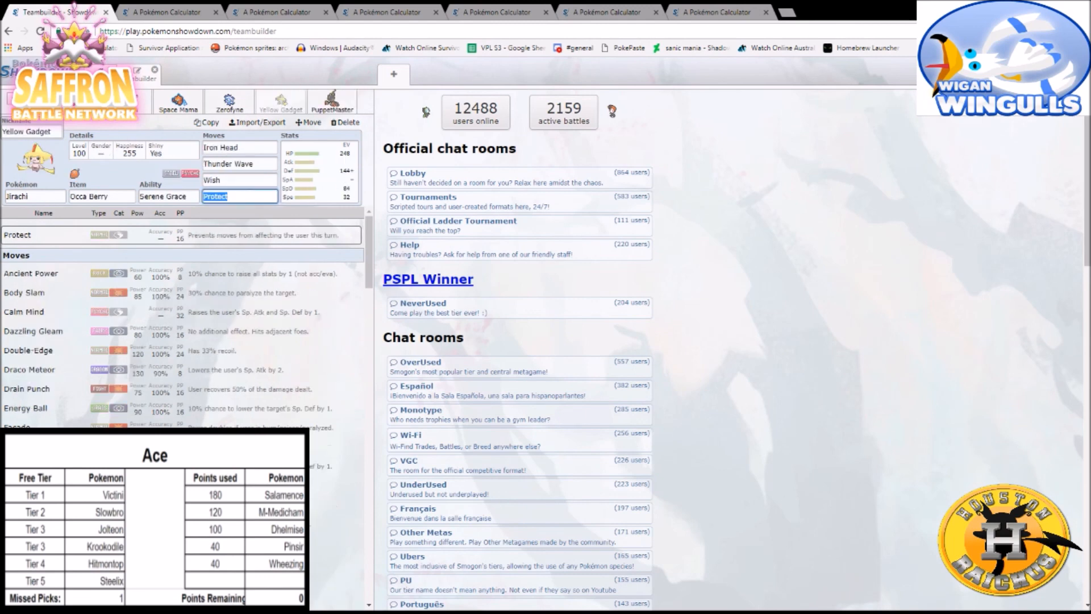